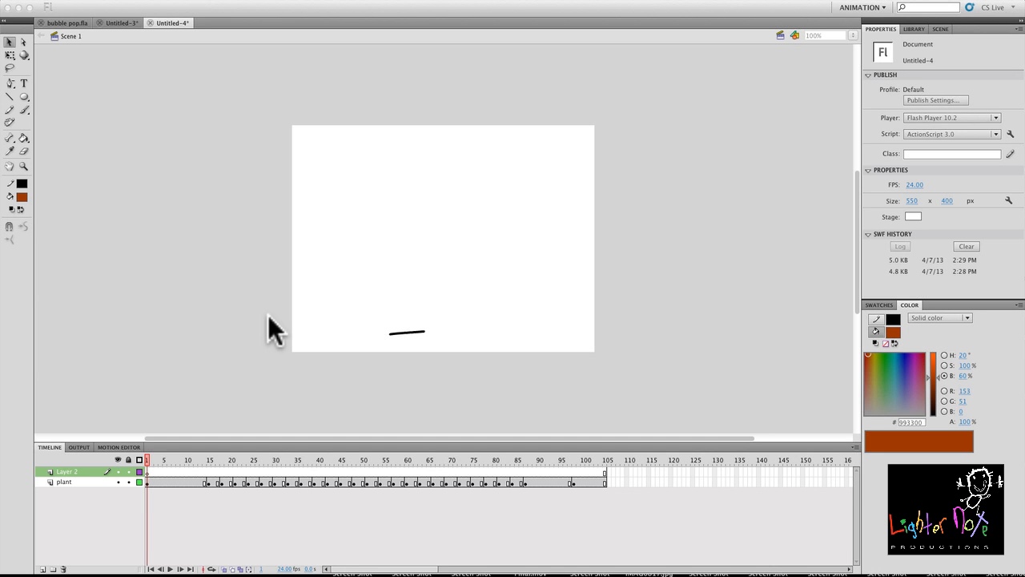
Test the flower-growing animation as an SWF movie and move the preview window aside.
{"action": "key", "text": "cmd+z"}
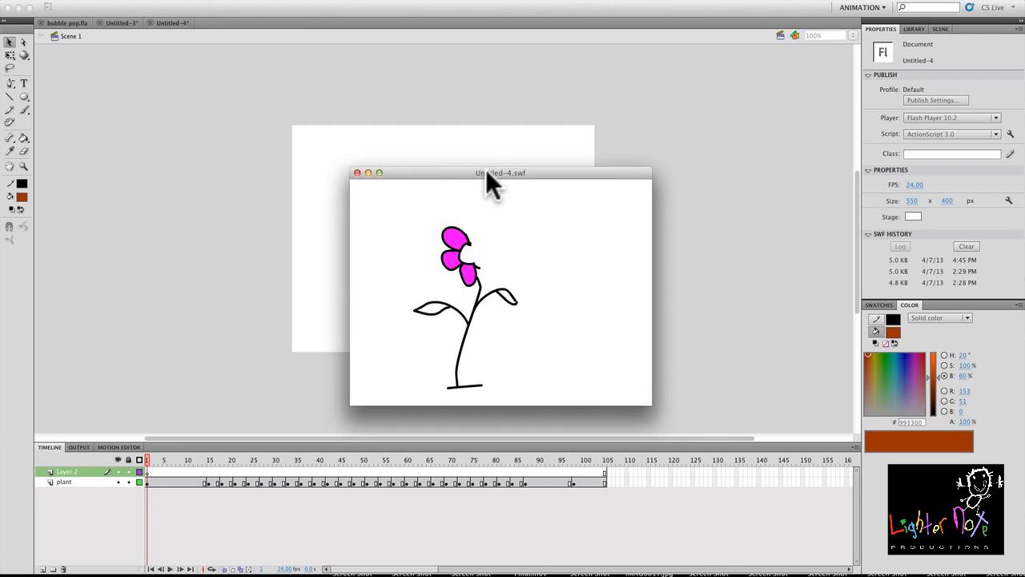
{"action": "left_click_drag", "start_coordinate": [499, 173], "coordinate": [333, 112]}
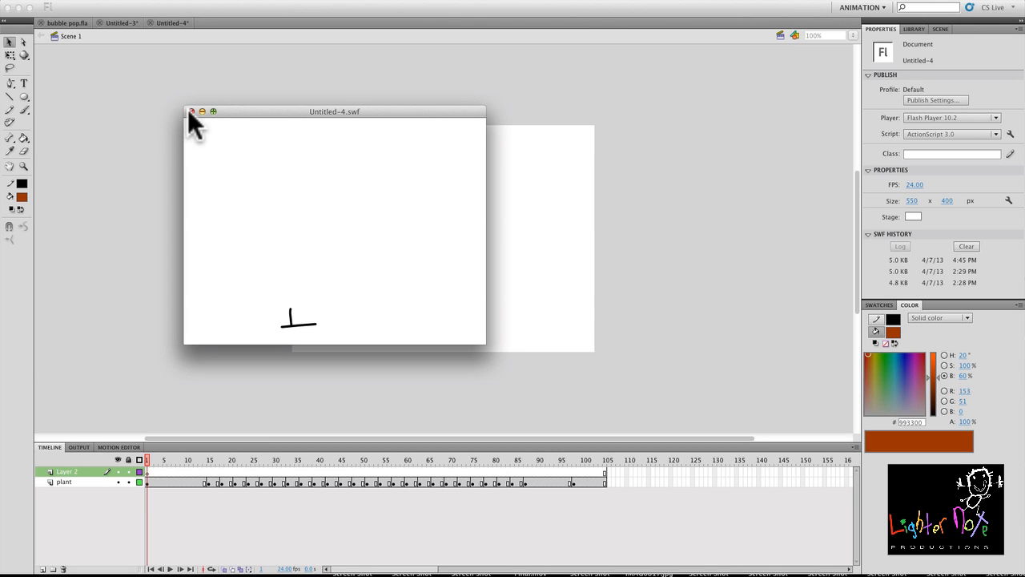
Close the SWF preview, hide the plant layer and pick the Pencil tool.
{"action": "left_click", "coordinate": [192, 112]}
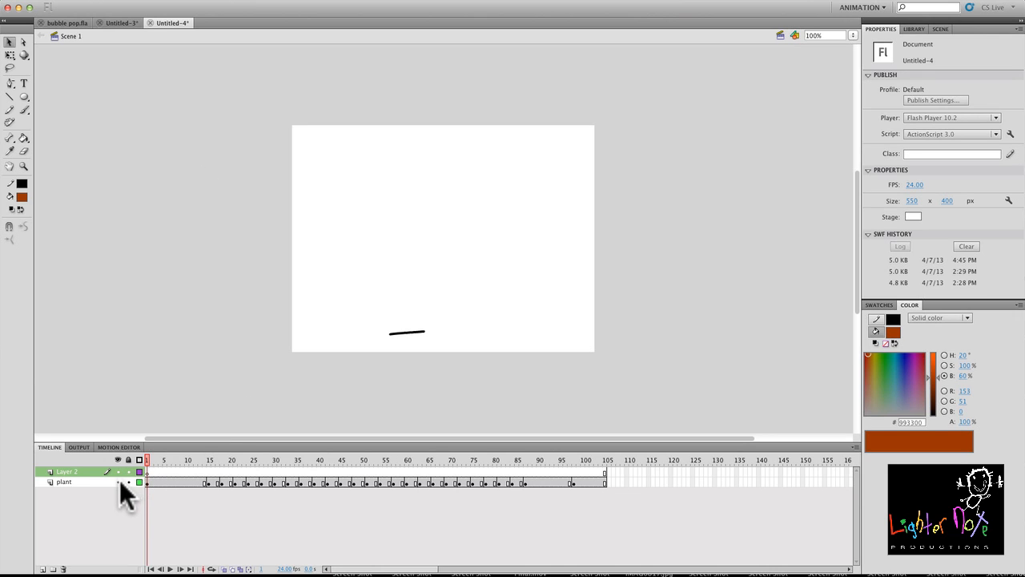
{"action": "left_click", "coordinate": [118, 480]}
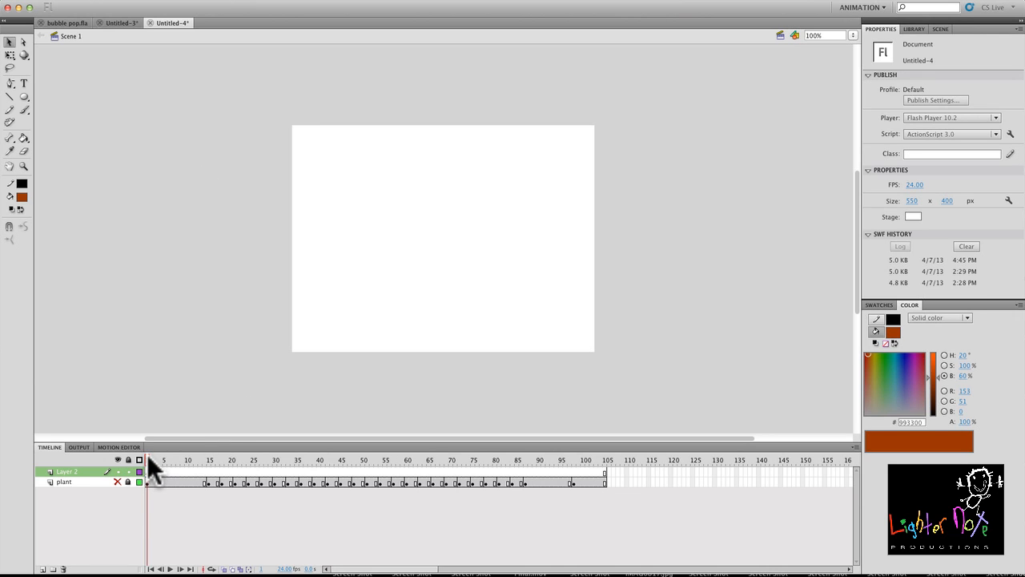
{"action": "mouse_move", "coordinate": [381, 285]}
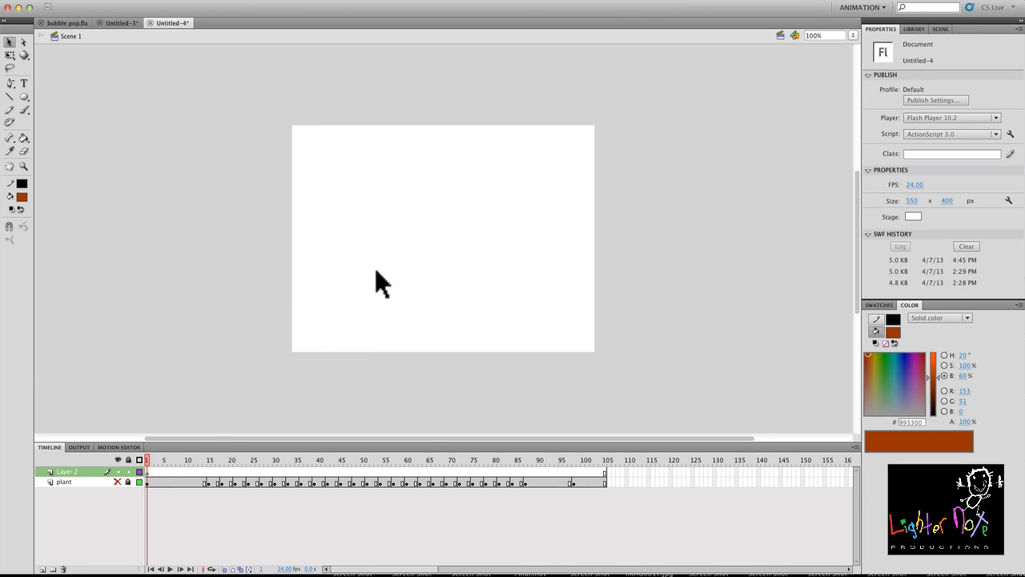
{"action": "mouse_move", "coordinate": [461, 200]}
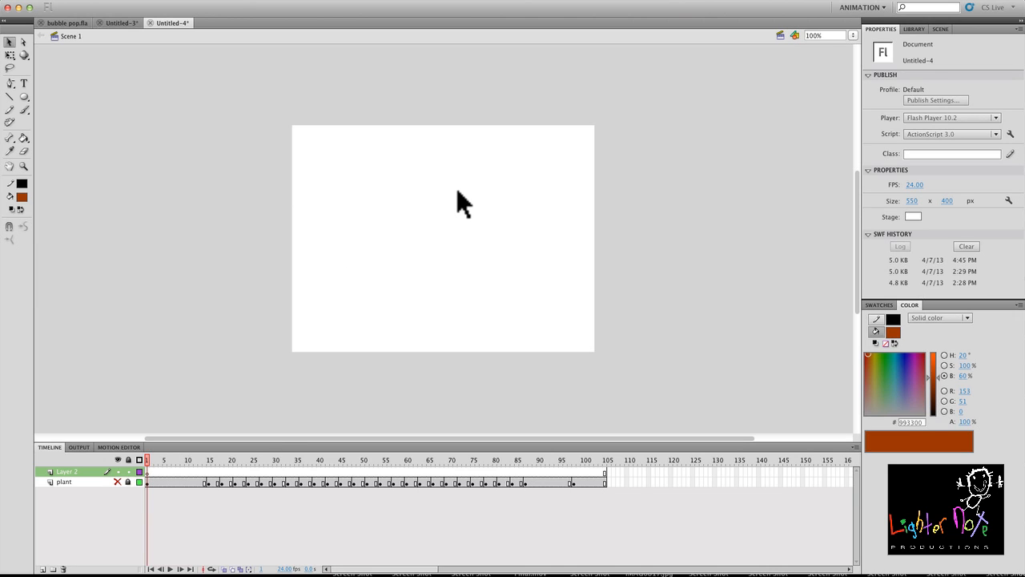
{"action": "mouse_move", "coordinate": [223, 489]}
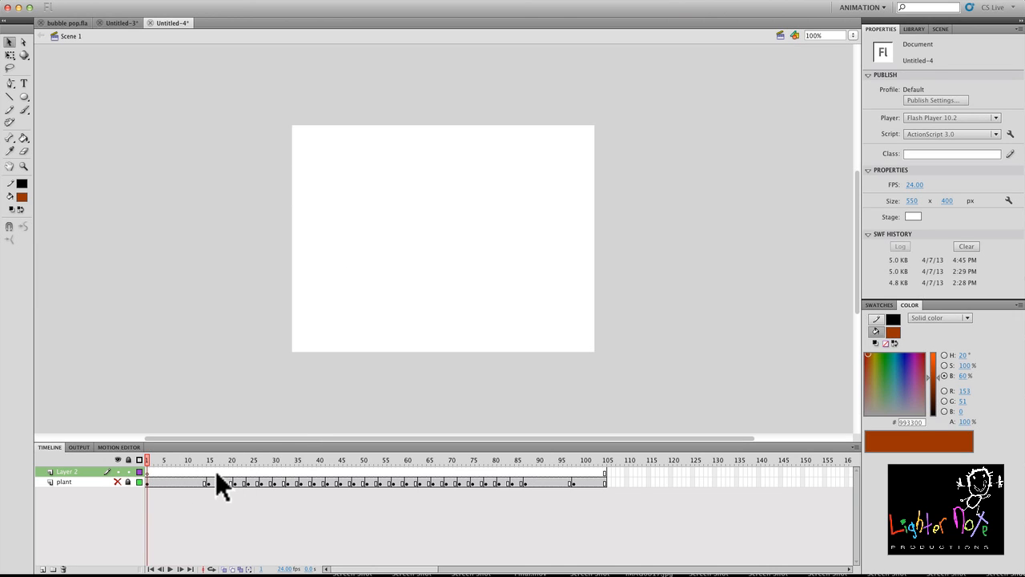
{"action": "mouse_move", "coordinate": [505, 489]}
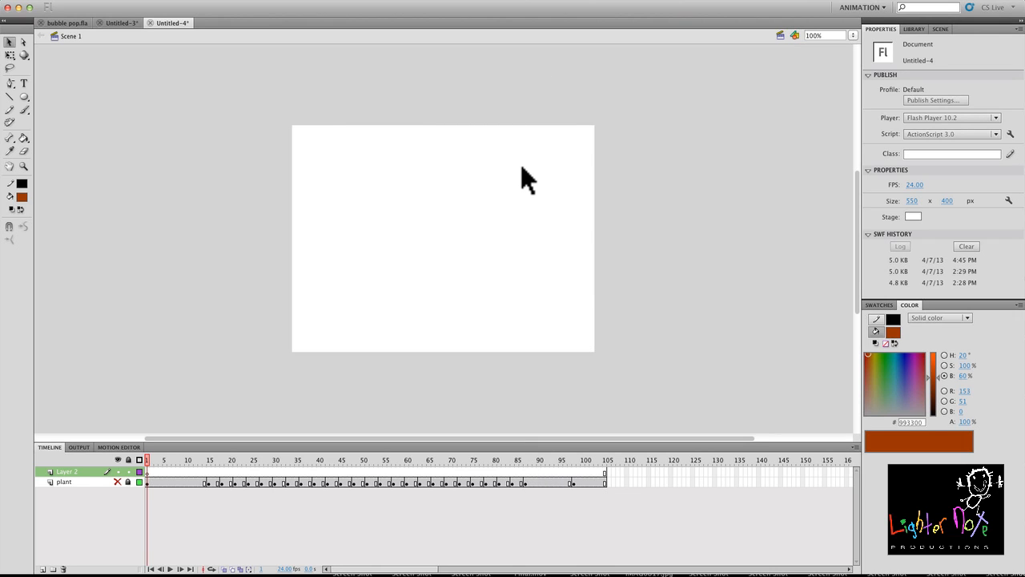
{"action": "mouse_move", "coordinate": [408, 264]}
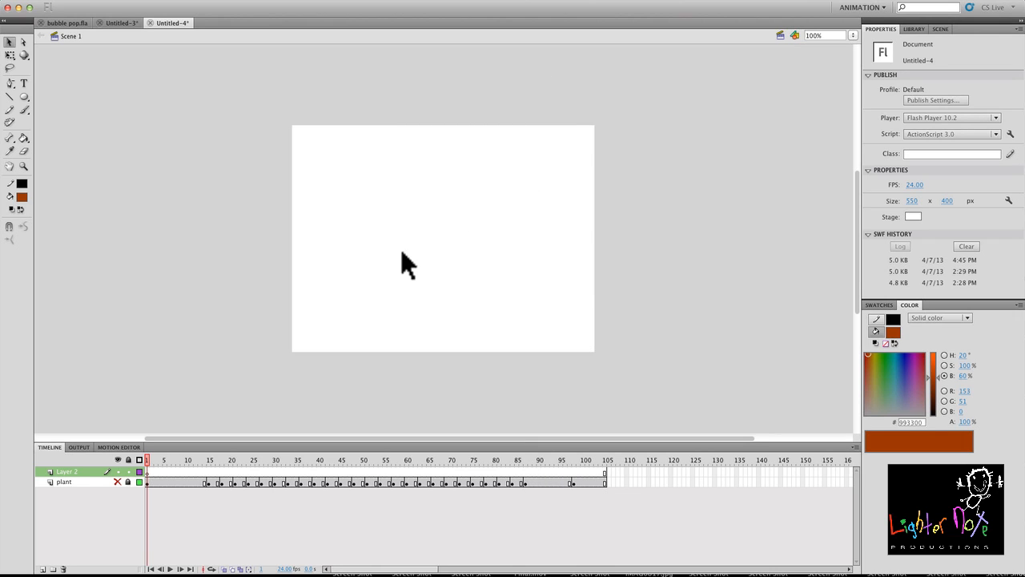
{"action": "mouse_move", "coordinate": [314, 313]}
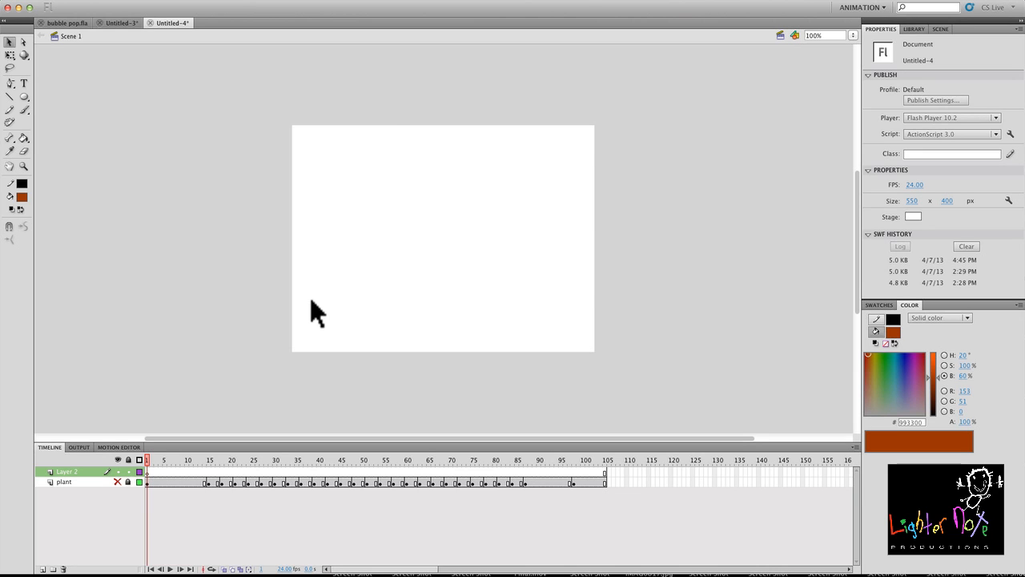
{"action": "mouse_move", "coordinate": [399, 129]}
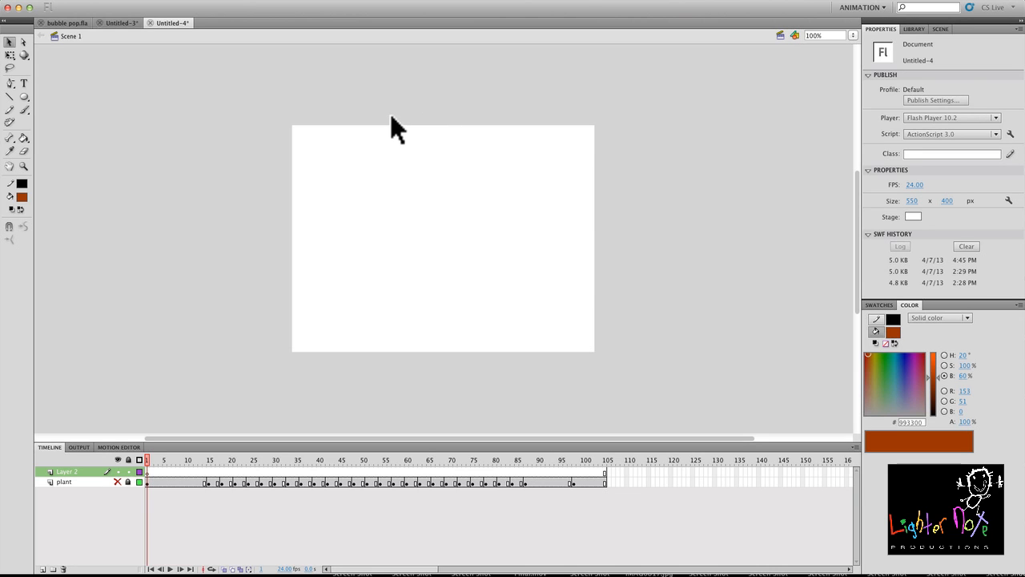
{"action": "left_click", "coordinate": [10, 109]}
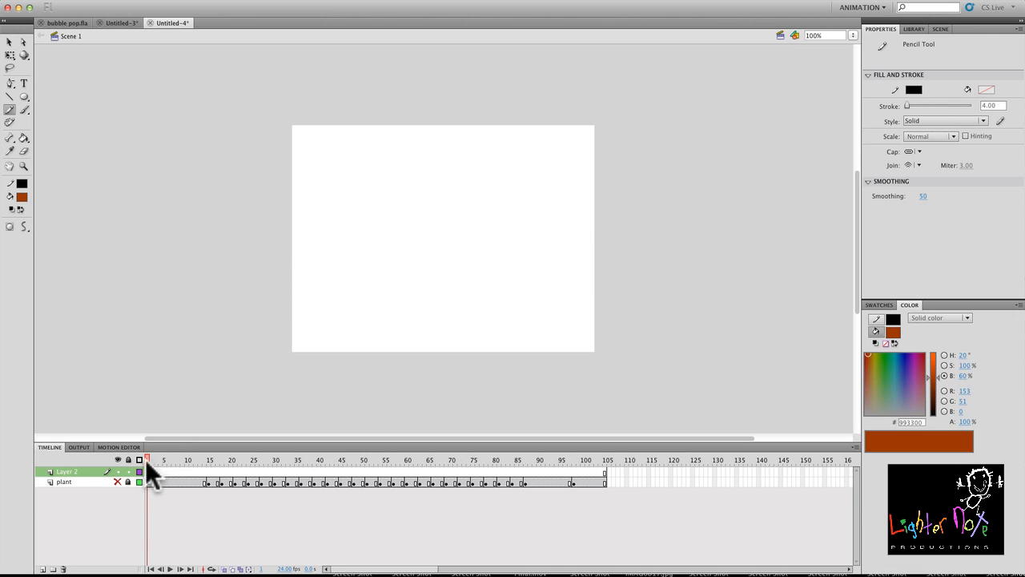
On frame 1 of Layer 1, draw a long winding black freehand trail across the stage.
{"action": "left_click", "coordinate": [147, 471]}
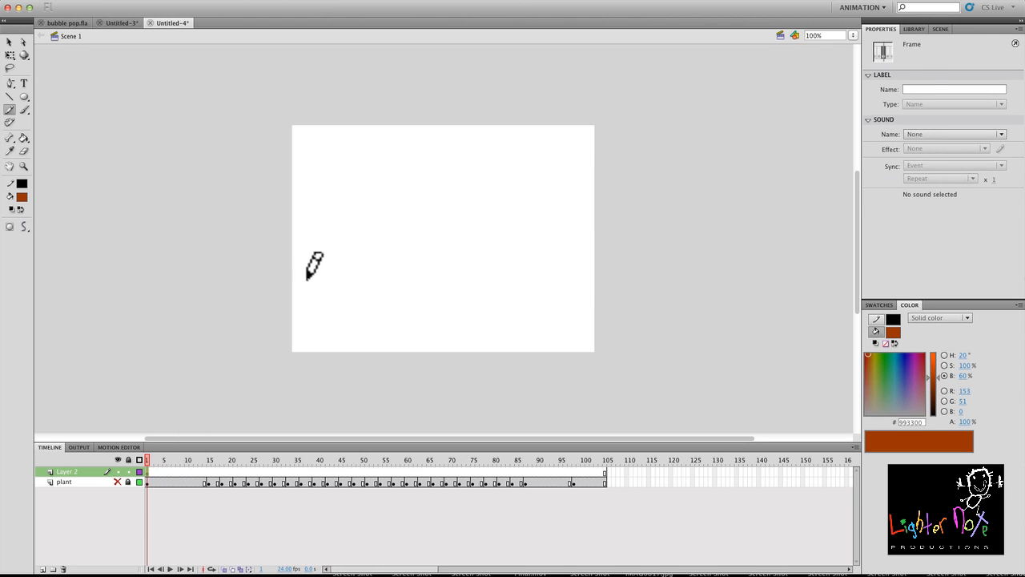
{"action": "left_click_drag", "start_coordinate": [312, 269], "coordinate": [452, 240]}
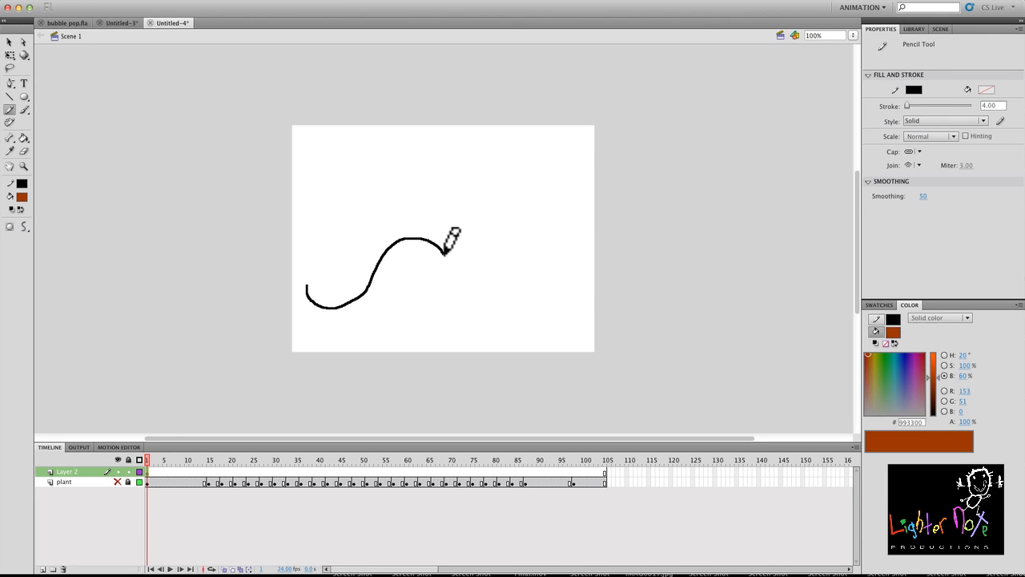
{"action": "left_click_drag", "start_coordinate": [447, 248], "coordinate": [435, 144]}
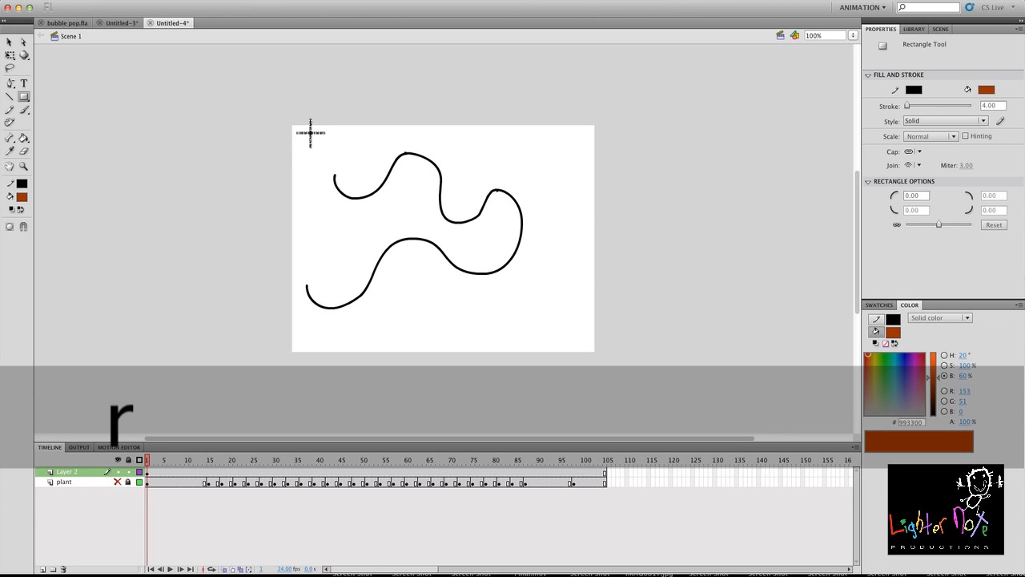
{"action": "mouse_move", "coordinate": [313, 160]}
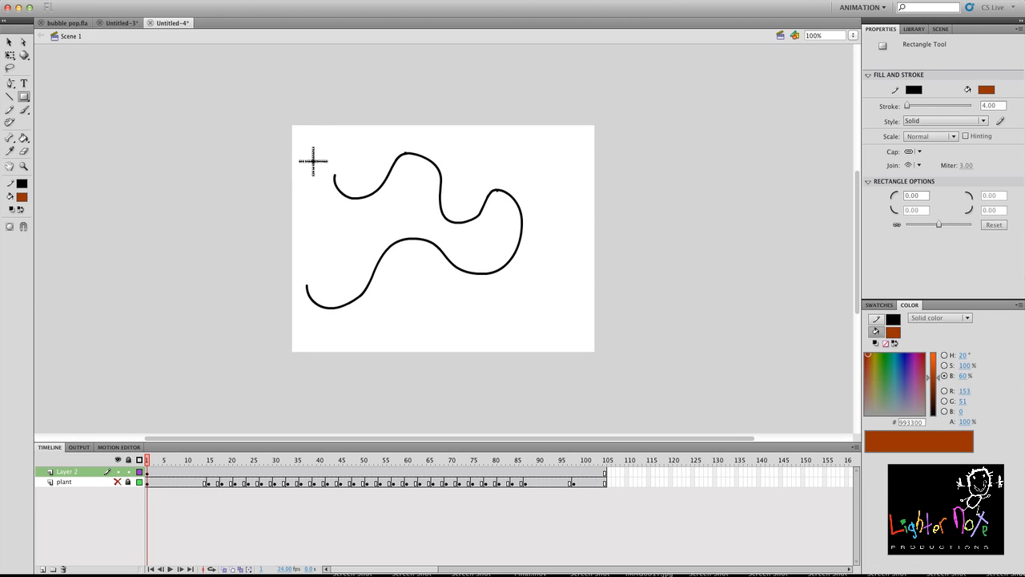
Add a text X and place it at the trail's upper end.
{"action": "left_click", "coordinate": [22, 83]}
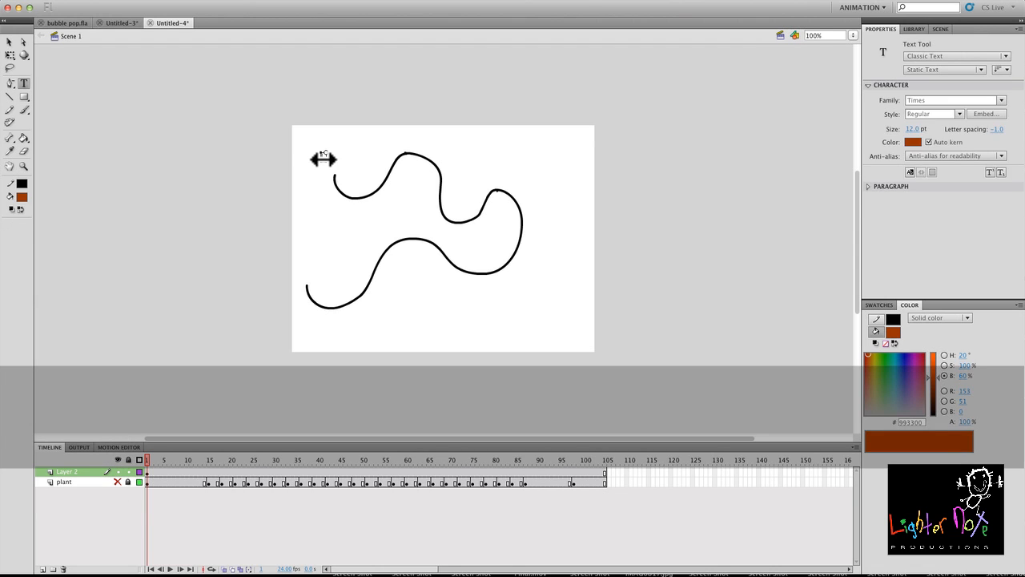
{"action": "left_click", "coordinate": [324, 168]}
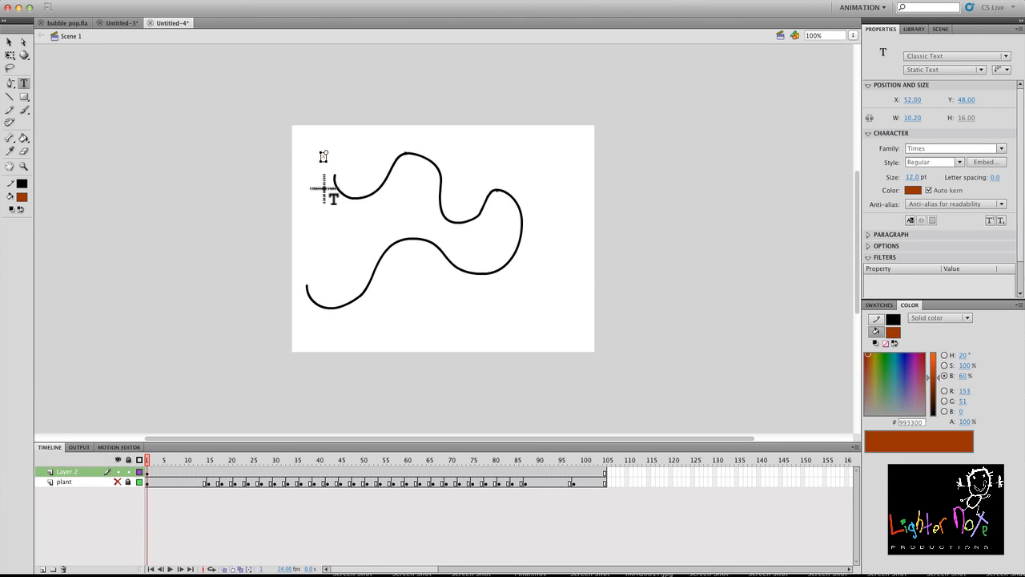
{"action": "left_click", "coordinate": [9, 42]}
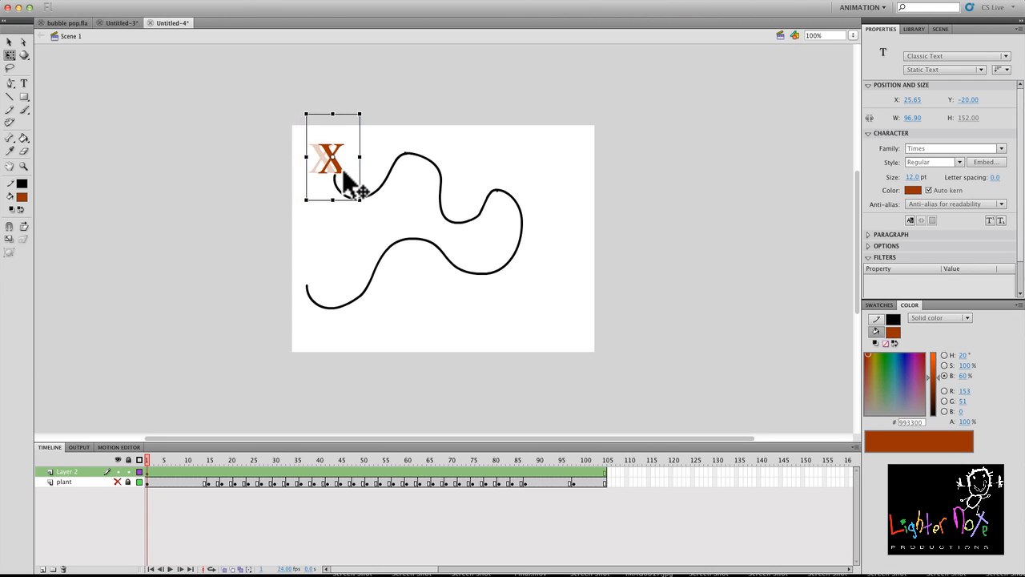
{"action": "left_click_drag", "start_coordinate": [326, 161], "coordinate": [335, 163]}
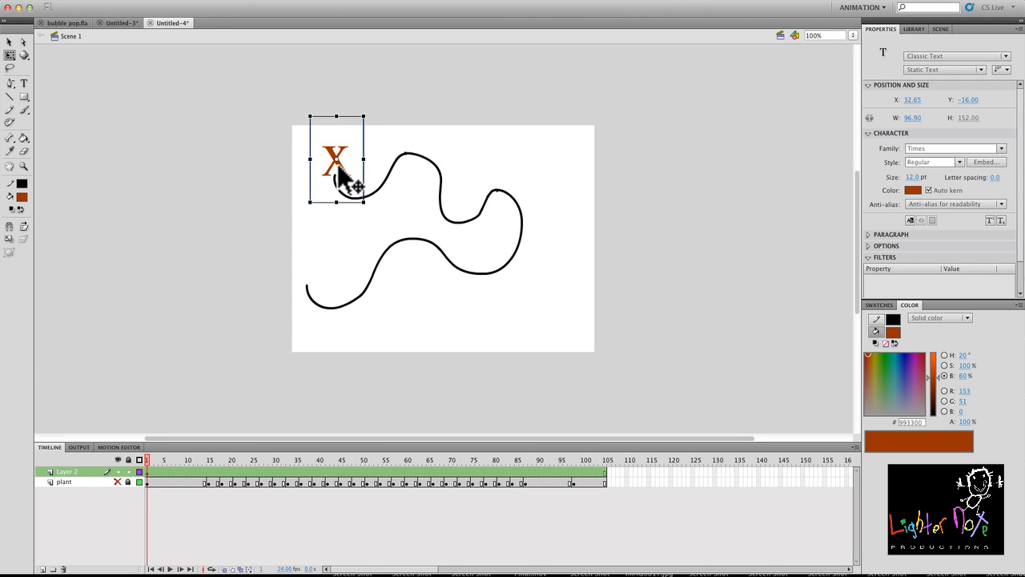
{"action": "mouse_move", "coordinate": [744, 225]}
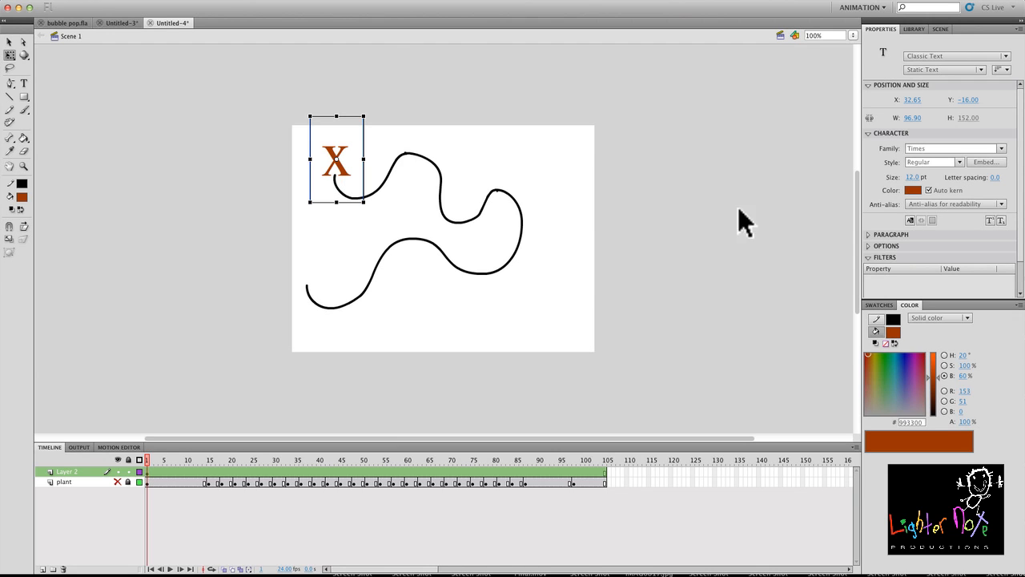
Color the X red, undo accidental changes to the trail, and select the trail line.
{"action": "left_click", "coordinate": [913, 189]}
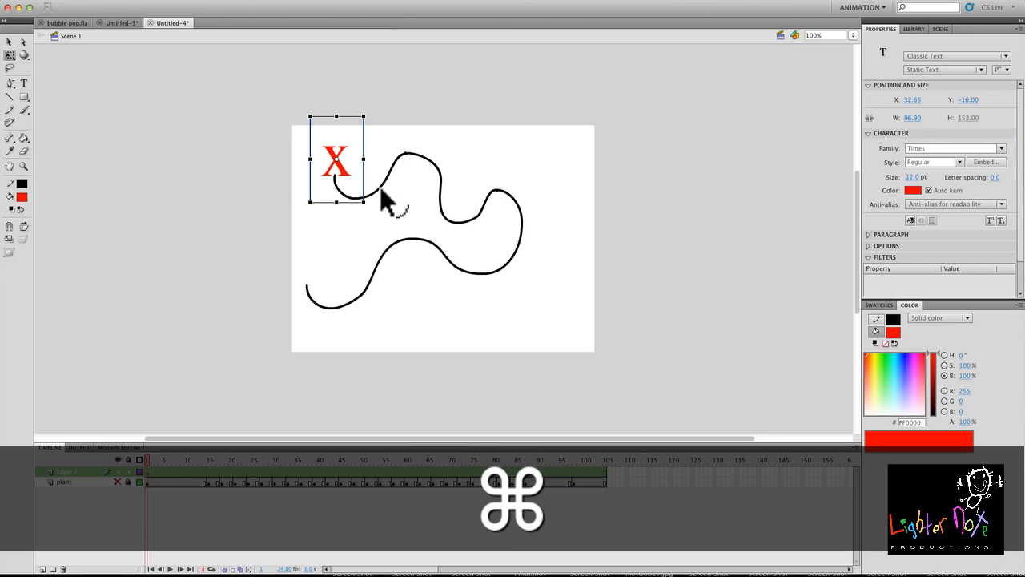
{"action": "key", "text": "cmd+b"}
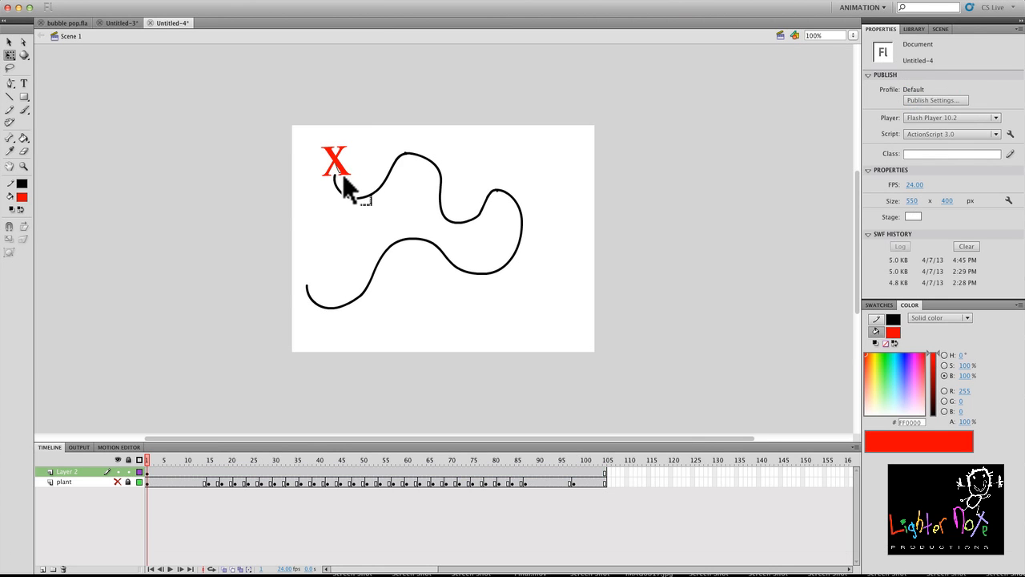
{"action": "key", "text": "cmd+z"}
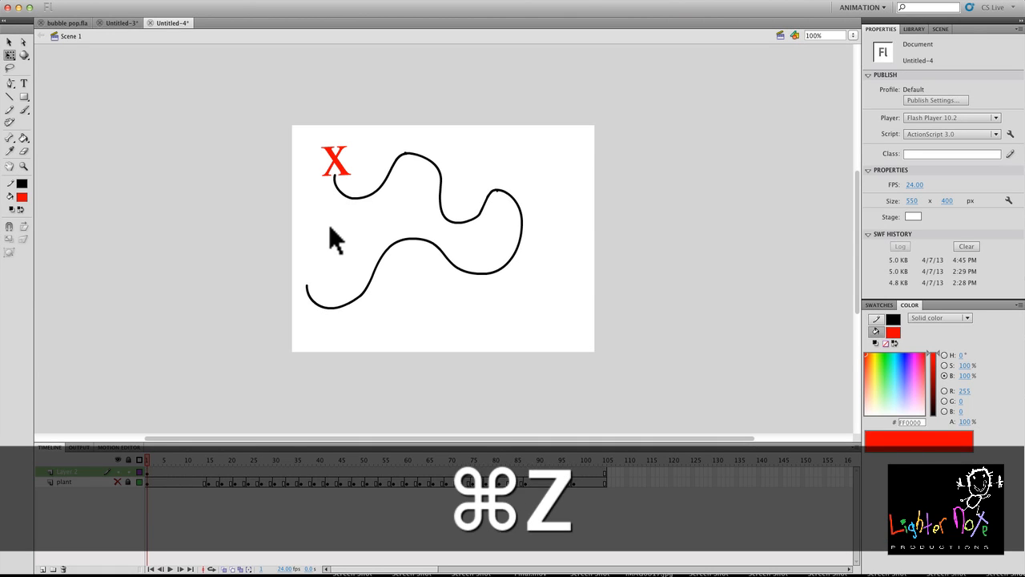
{"action": "key", "text": "cmd+z"}
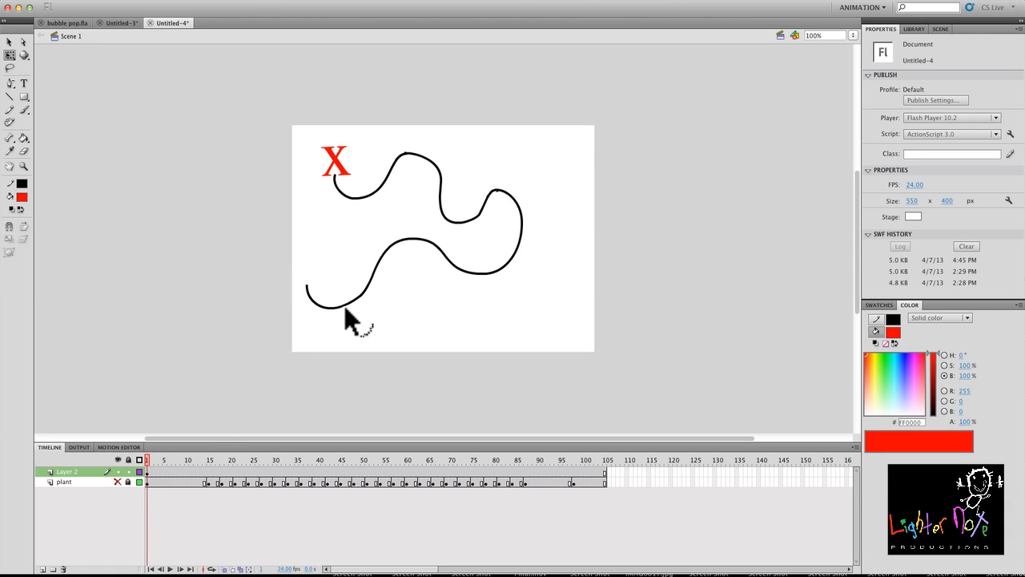
{"action": "left_click", "coordinate": [359, 307]}
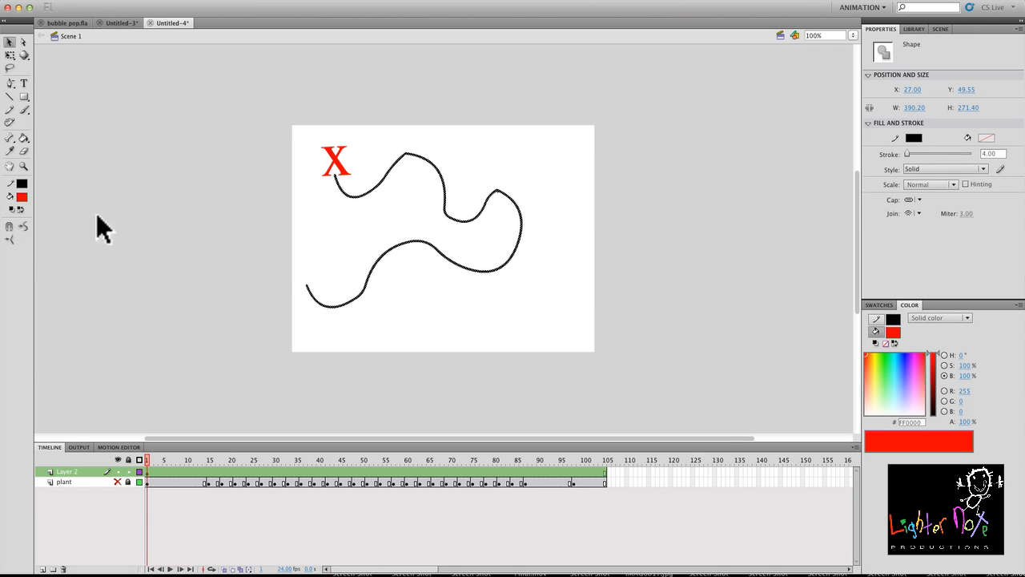
Change the trail's stroke to a dashed line style, giving a treasure-map path.
{"action": "key", "text": "cmd+z"}
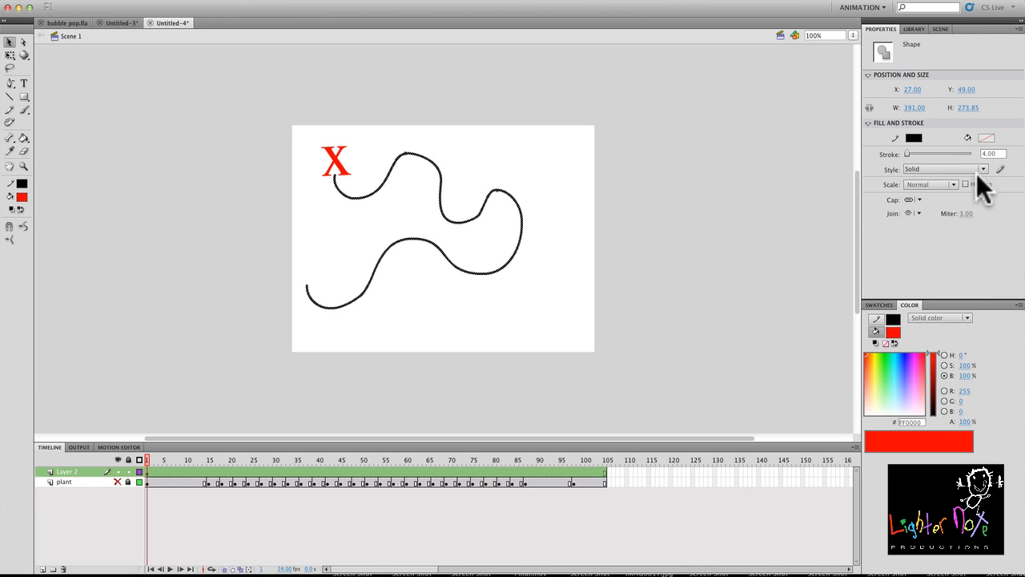
{"action": "left_click", "coordinate": [984, 168]}
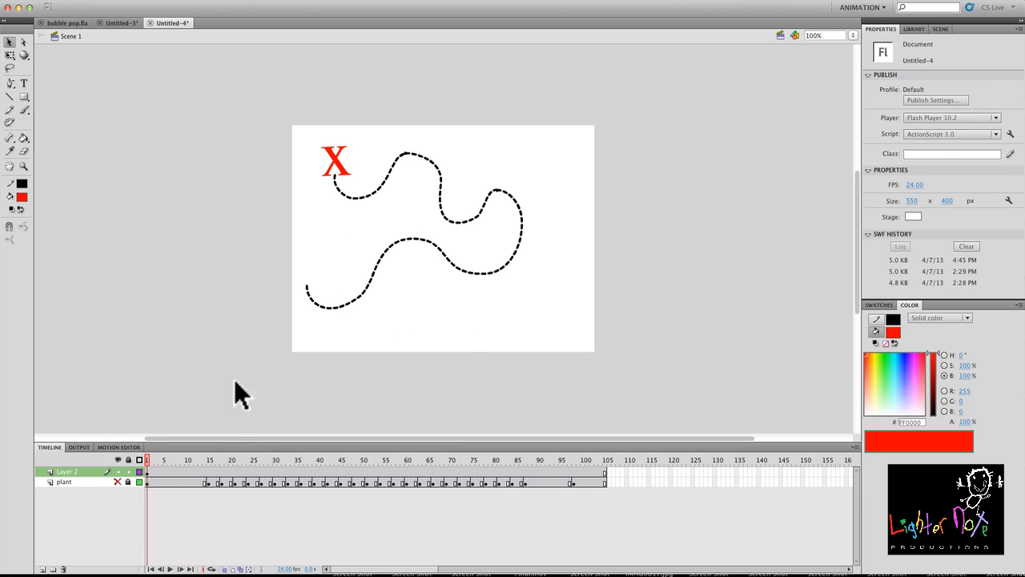
{"action": "mouse_move", "coordinate": [216, 489]}
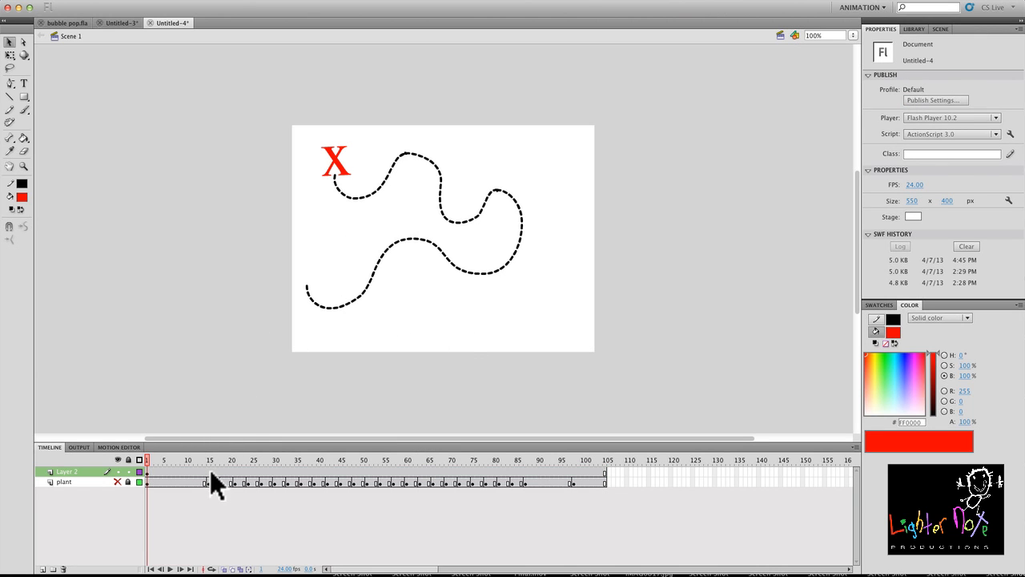
From about frame 15, insert consecutive keyframes along the trail layer with F6.
{"action": "left_click", "coordinate": [209, 458]}
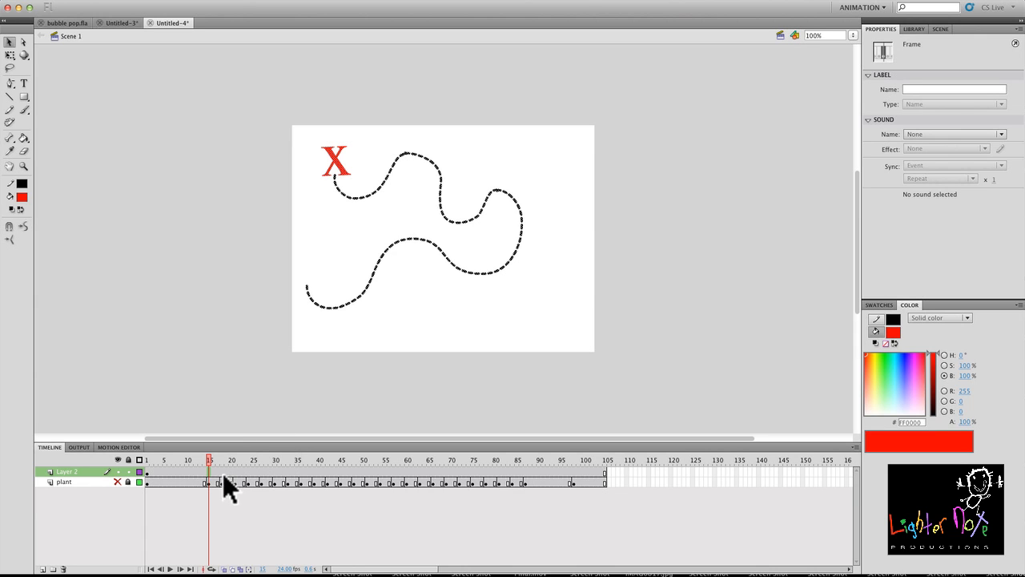
{"action": "key", "text": "F6"}
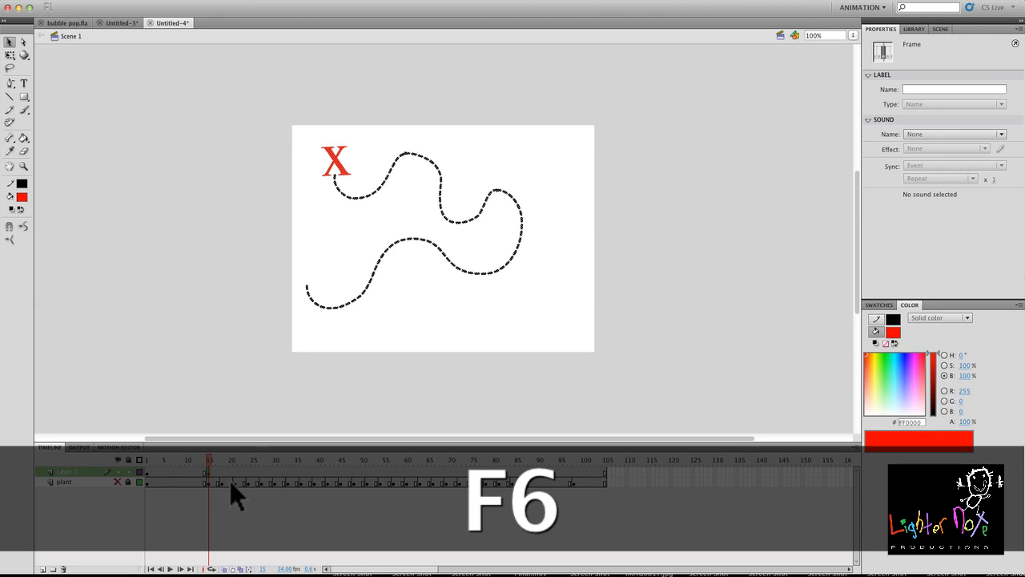
{"action": "key", "text": "F6"}
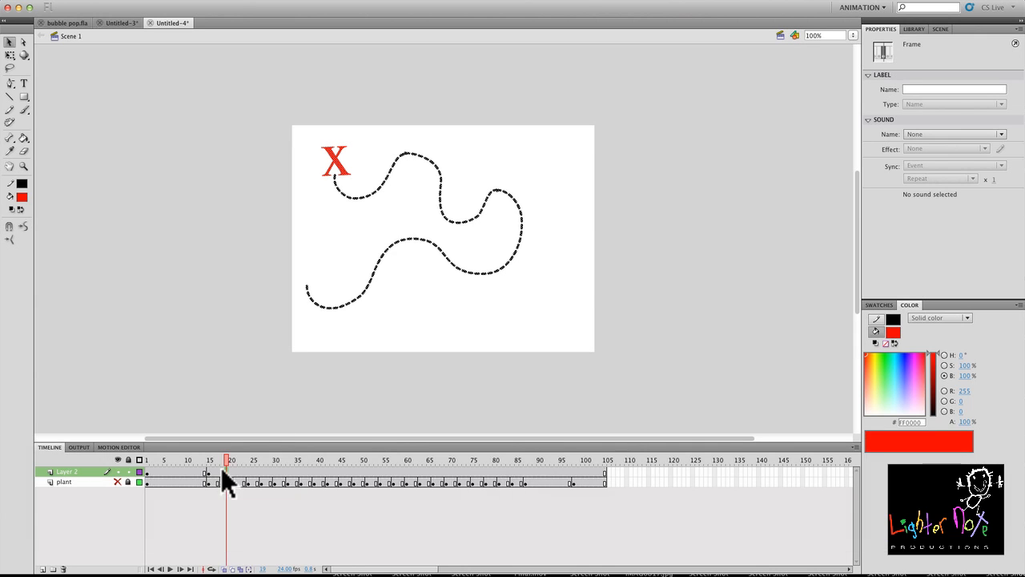
{"action": "key", "text": "F6"}
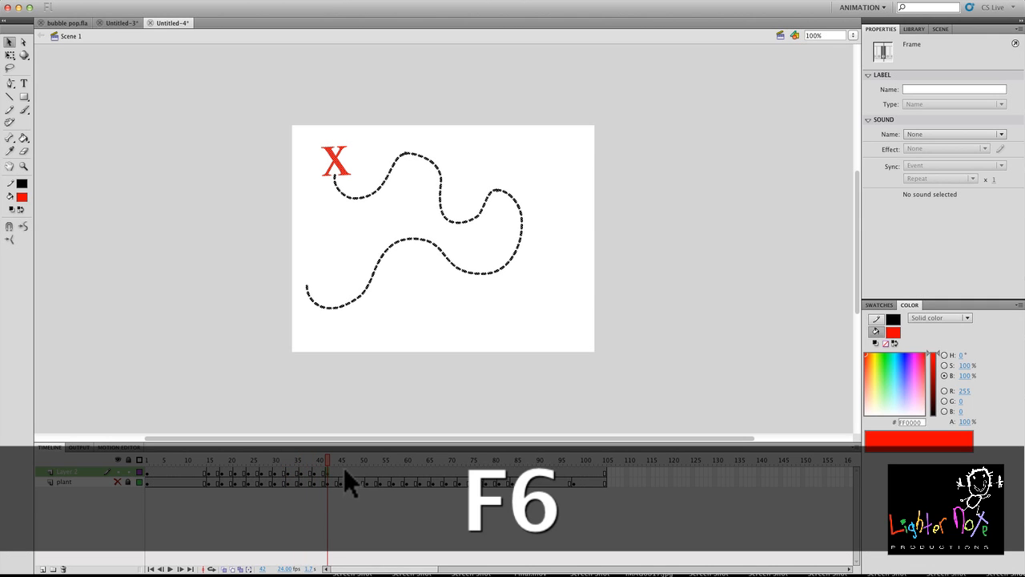
{"action": "key", "text": "cmd+z"}
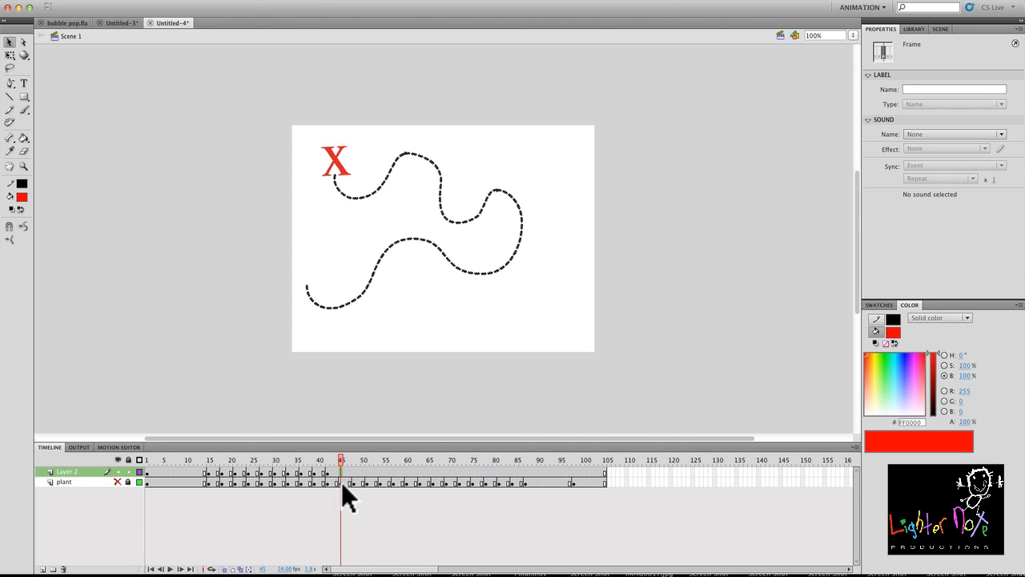
{"action": "key", "text": "F6"}
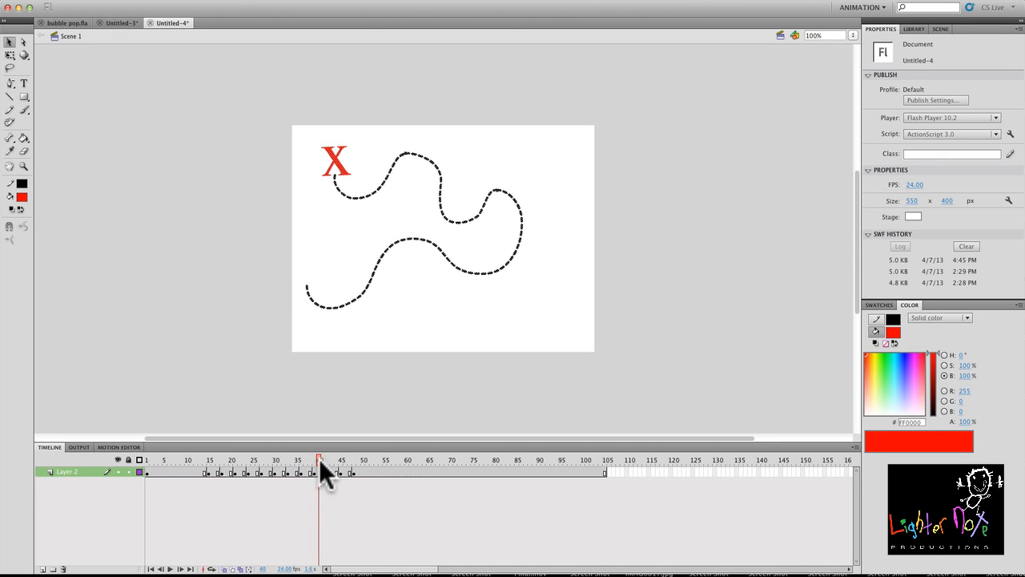
At an early keyframe, delete the trail and X so only its first tiny dash remains.
{"action": "left_click_drag", "start_coordinate": [320, 458], "coordinate": [349, 458]}
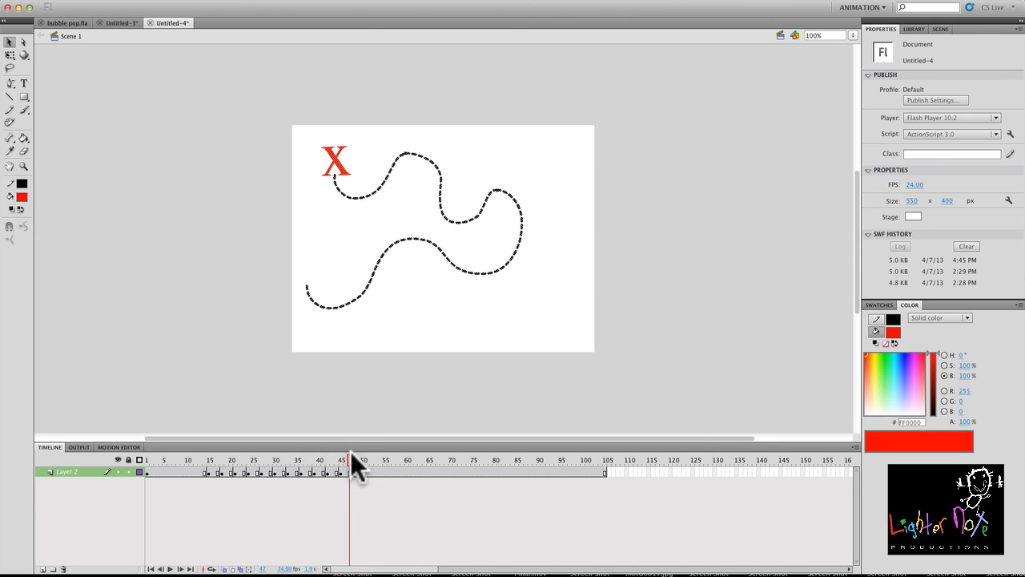
{"action": "left_click", "coordinate": [352, 471]}
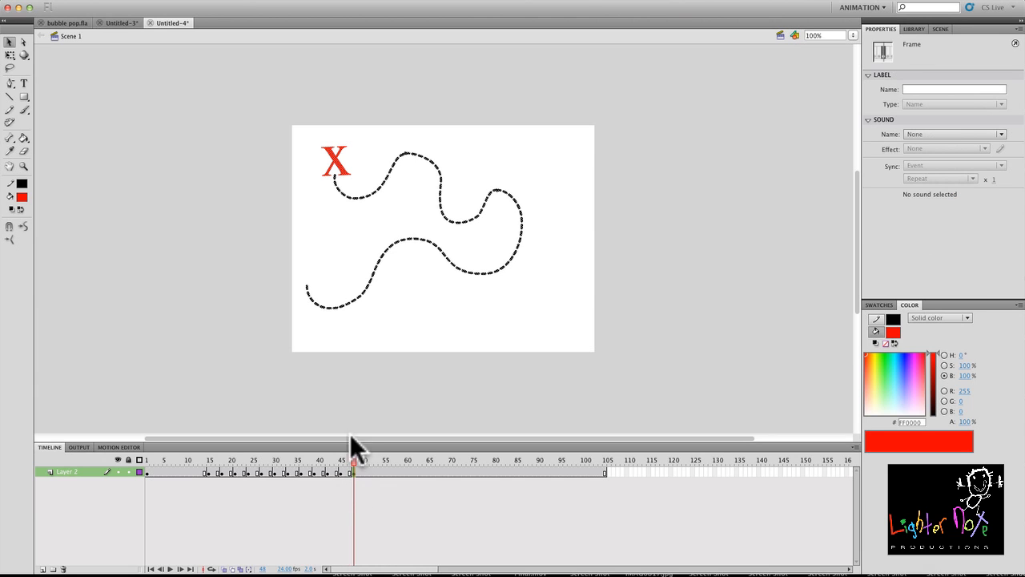
{"action": "left_click", "coordinate": [336, 193]}
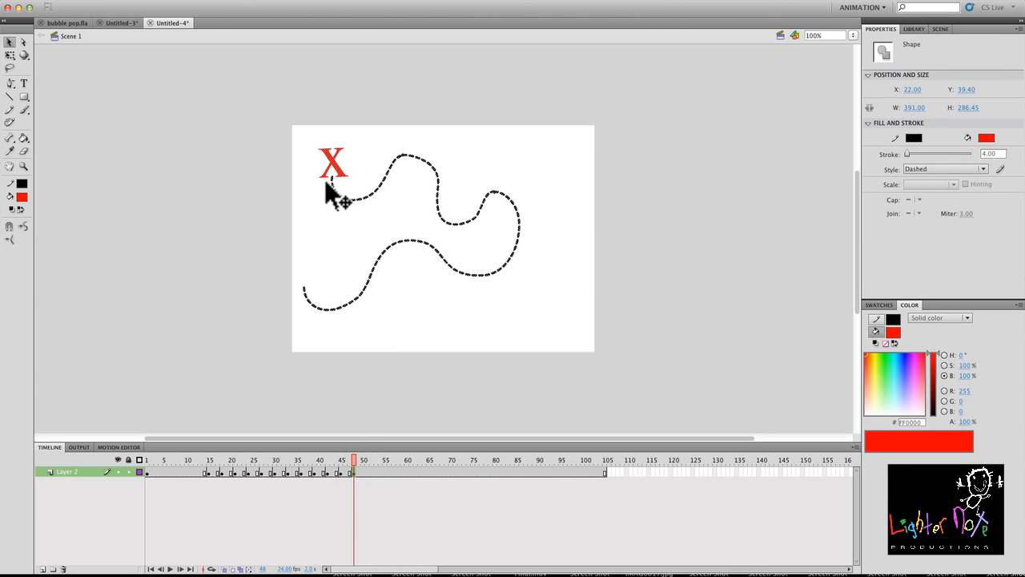
{"action": "key", "text": "cmd+z"}
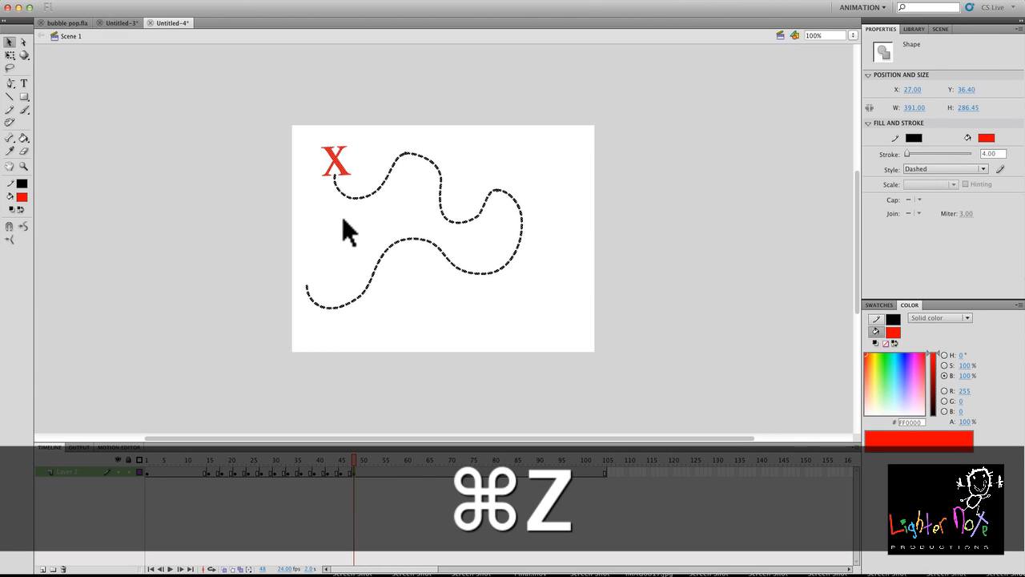
{"action": "key", "text": "cmd+z"}
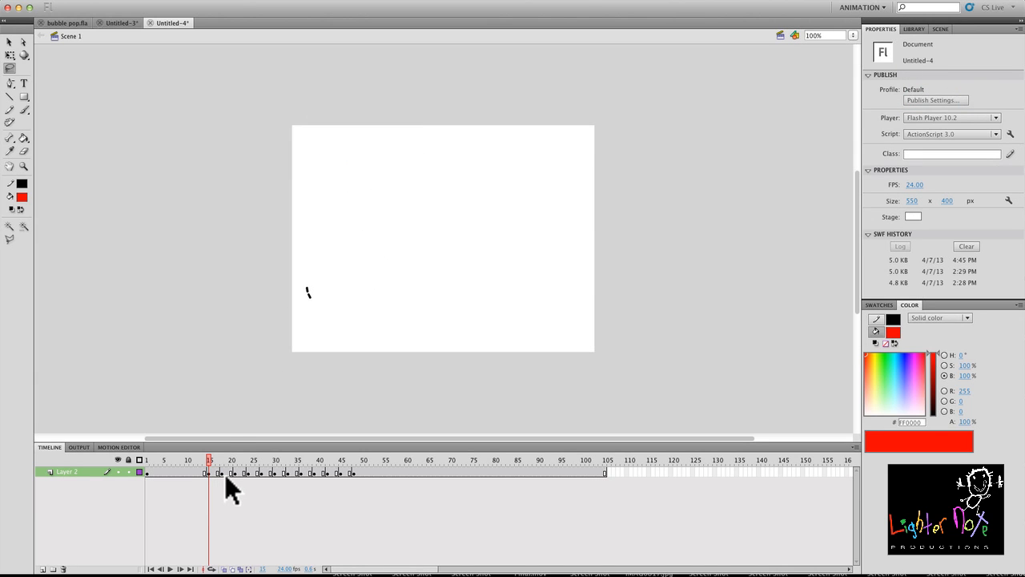
On the next keyframes, lasso and delete the unwanted trail so a slightly longer piece remains.
{"action": "left_click", "coordinate": [226, 459]}
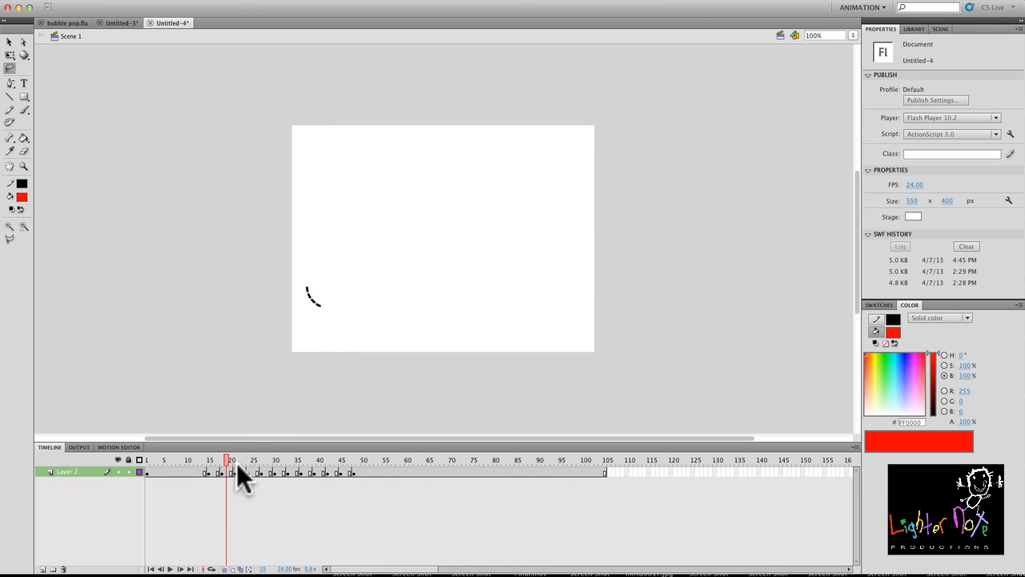
{"action": "left_click", "coordinate": [239, 458]}
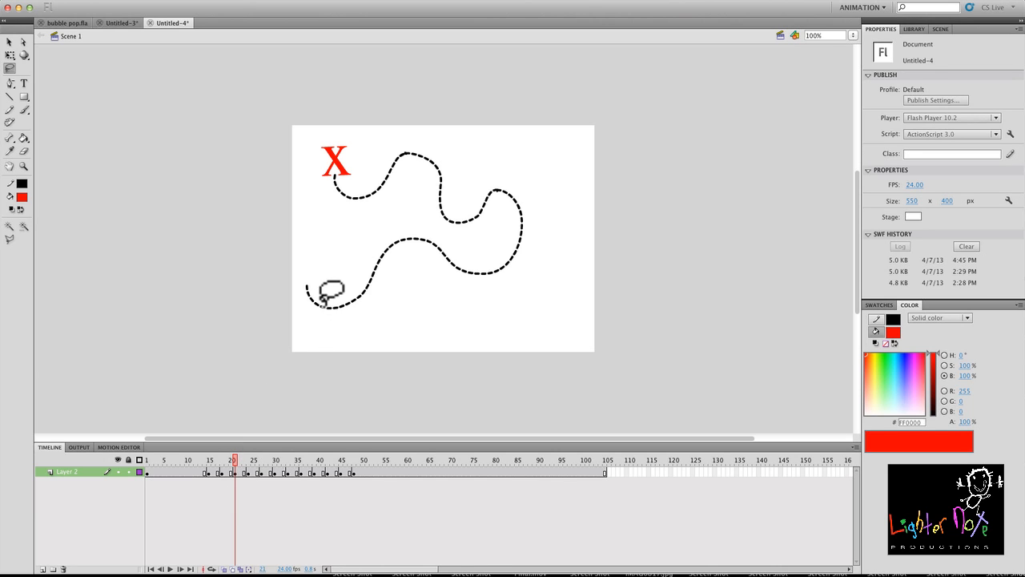
{"action": "left_click_drag", "start_coordinate": [328, 291], "coordinate": [542, 243]}
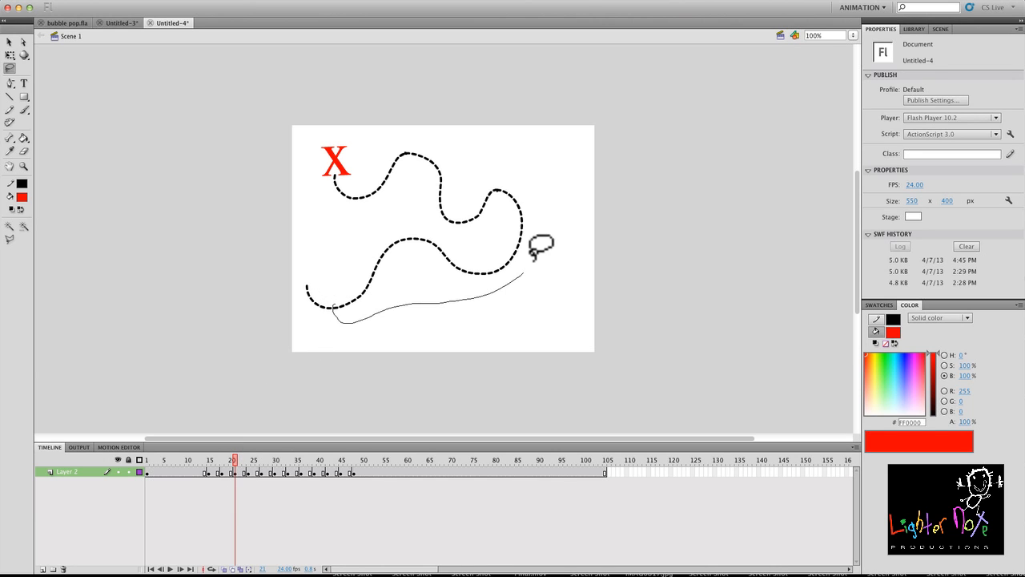
{"action": "left_click_drag", "start_coordinate": [542, 244], "coordinate": [336, 288]}
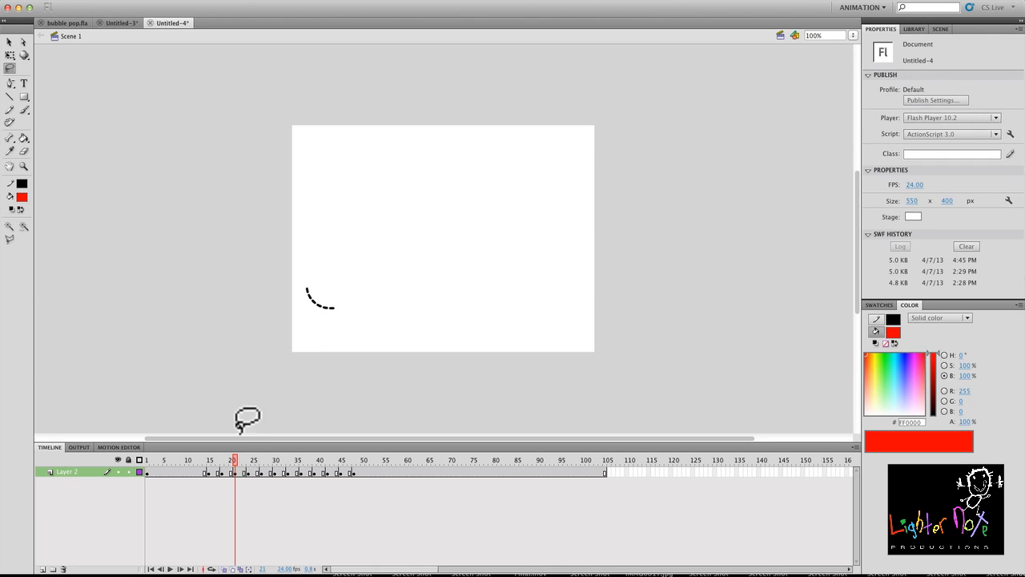
Set the onion-skin reference range and trim the following keyframes the same way.
{"action": "left_click", "coordinate": [246, 459]}
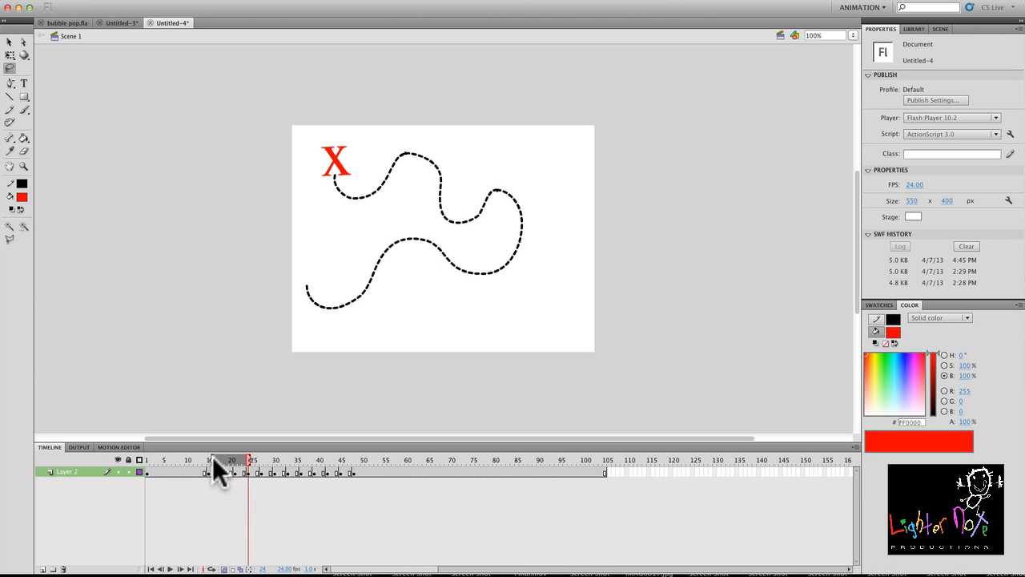
{"action": "left_click_drag", "start_coordinate": [250, 458], "coordinate": [228, 458]}
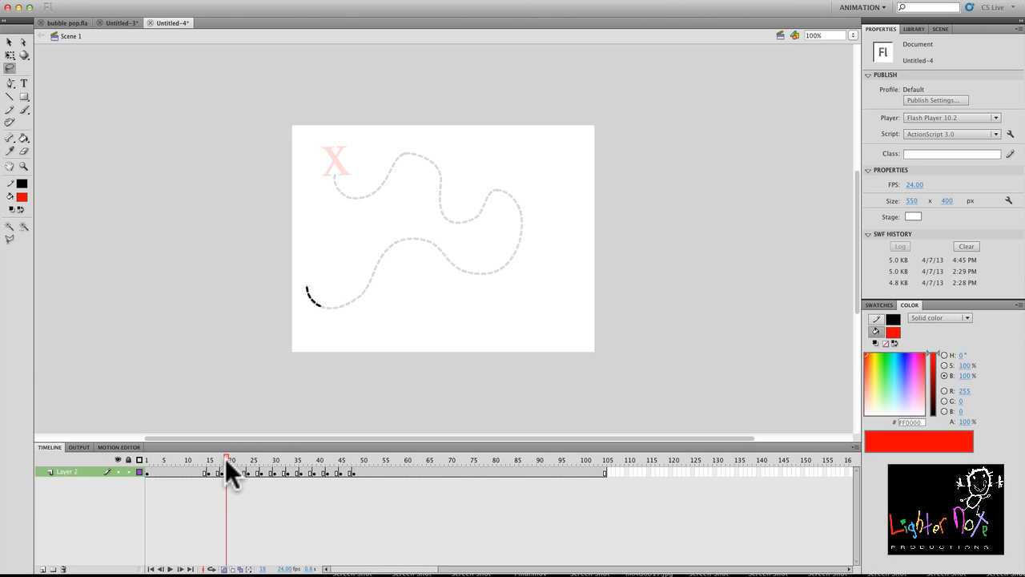
{"action": "left_click", "coordinate": [234, 459]}
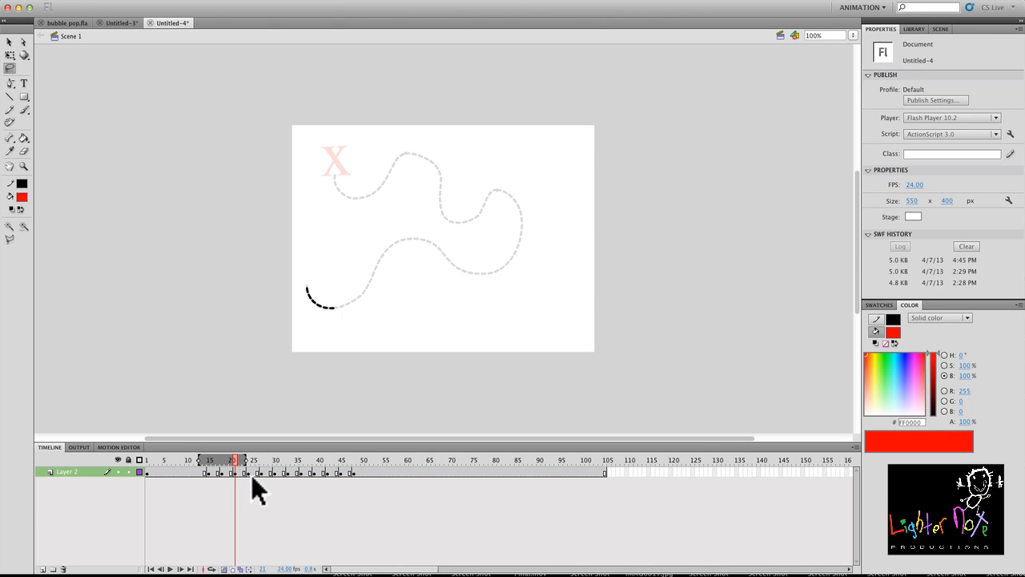
{"action": "left_click", "coordinate": [248, 460]}
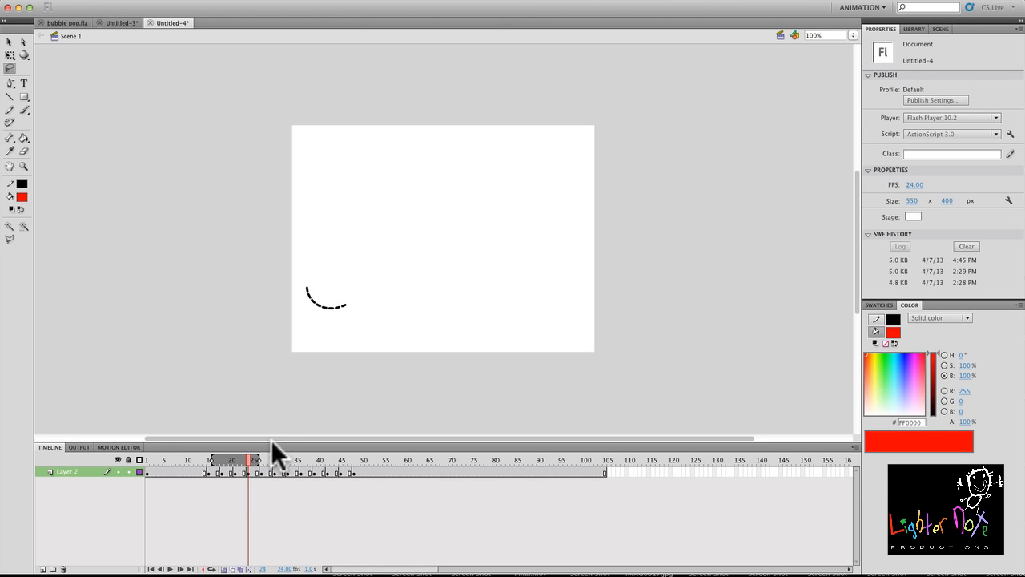
{"action": "mouse_move", "coordinate": [253, 477]}
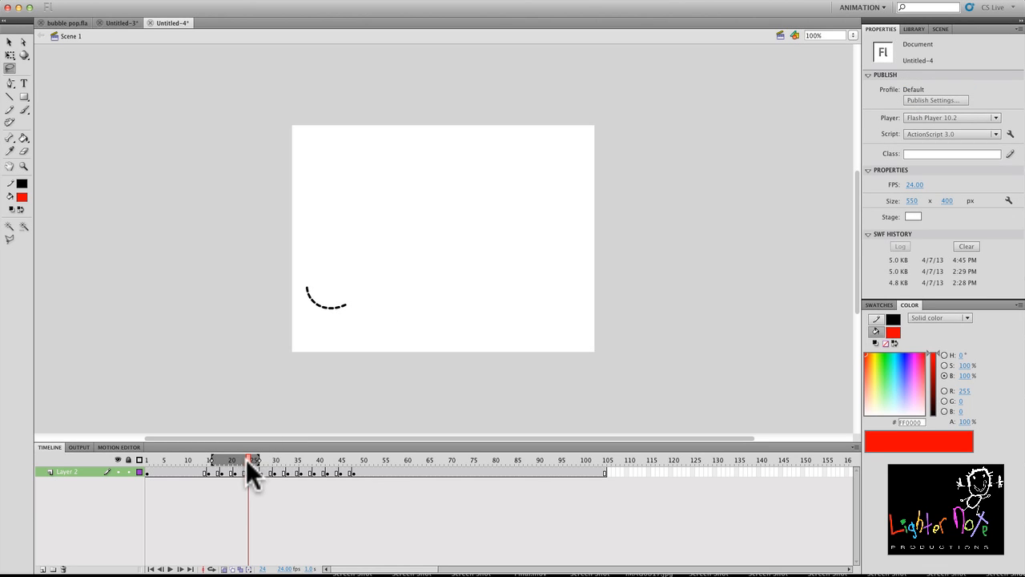
Near the animation's end, add keyframes after the finished trail and extend them with F5.
{"action": "left_click_drag", "start_coordinate": [250, 458], "coordinate": [666, 458]}
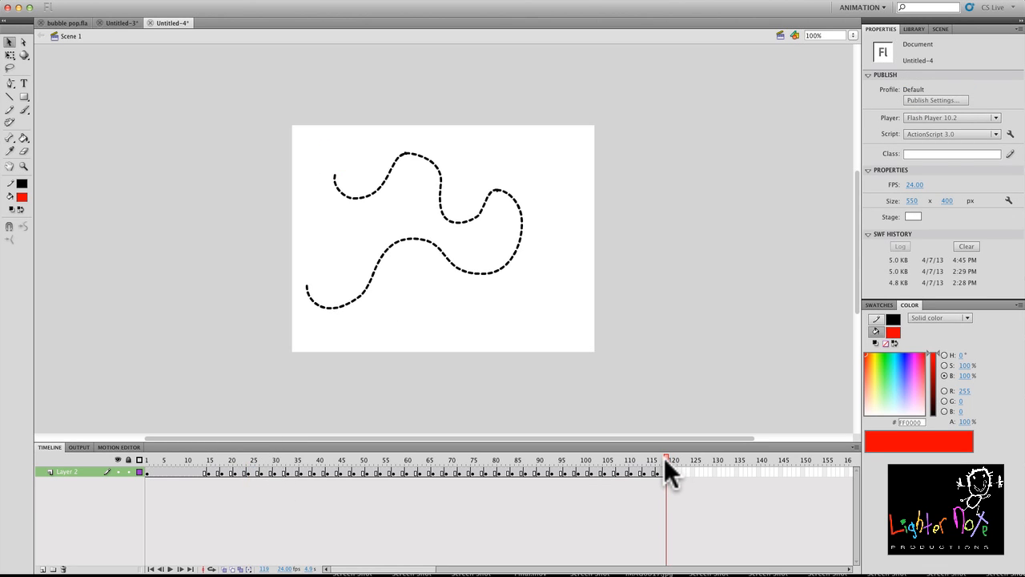
{"action": "mouse_move", "coordinate": [672, 473]}
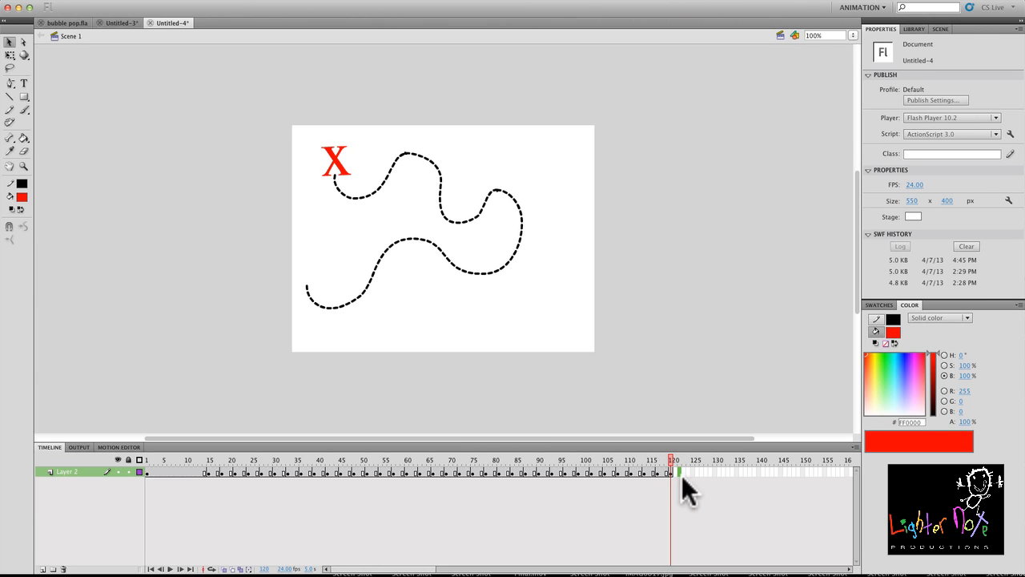
{"action": "key", "text": "F6"}
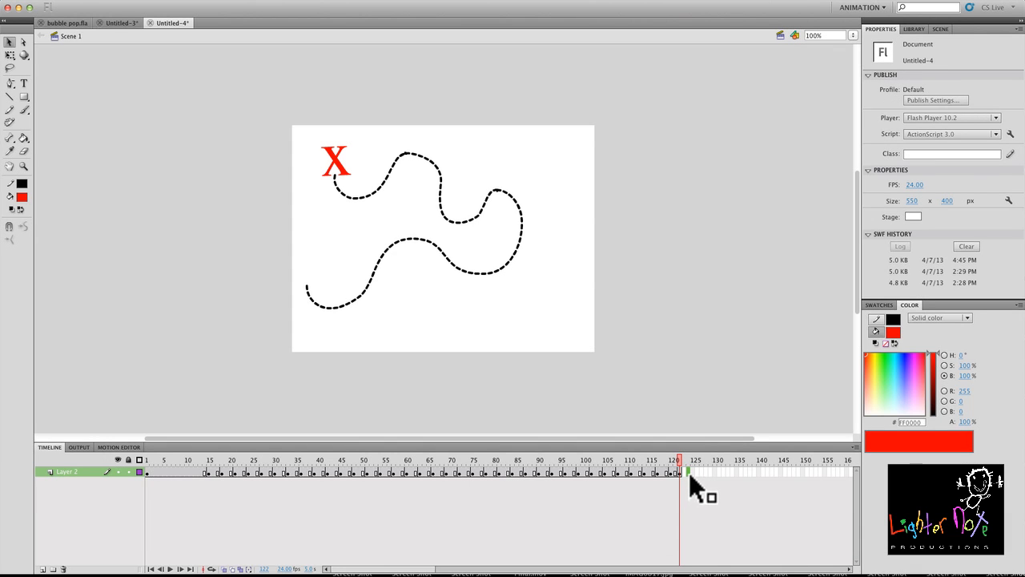
{"action": "key", "text": "F6"}
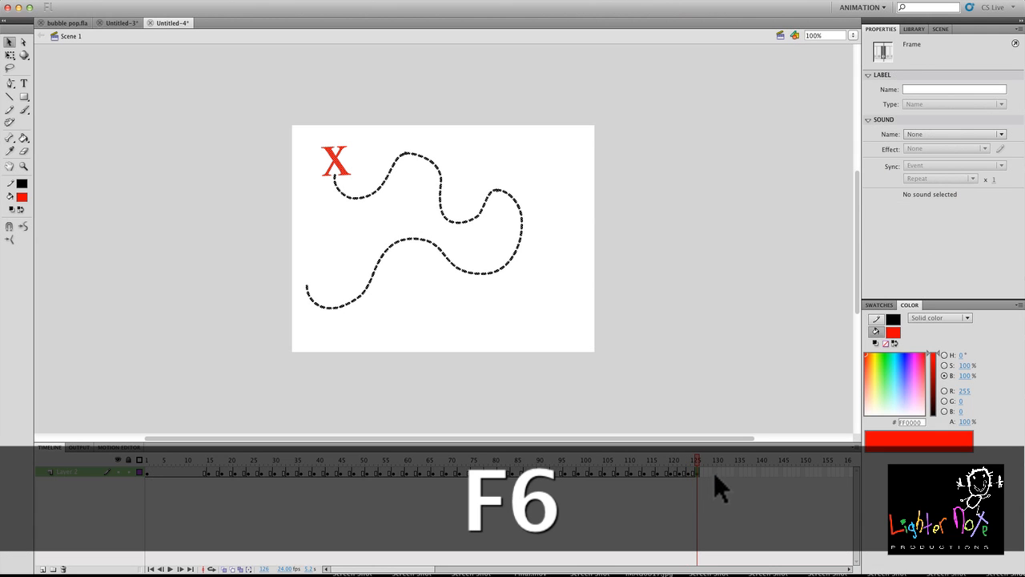
{"action": "key", "text": "f5"}
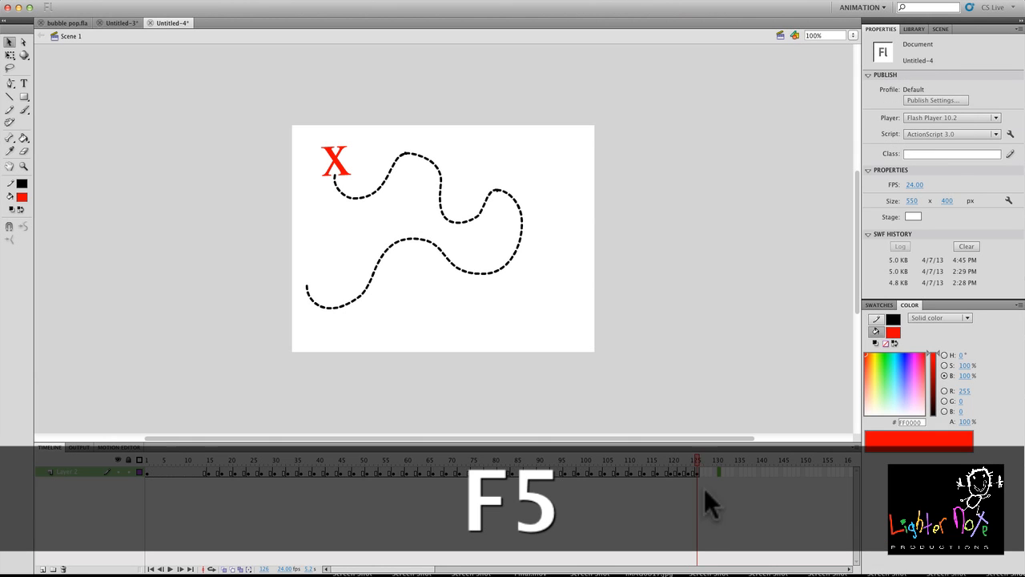
{"action": "key", "text": "F5"}
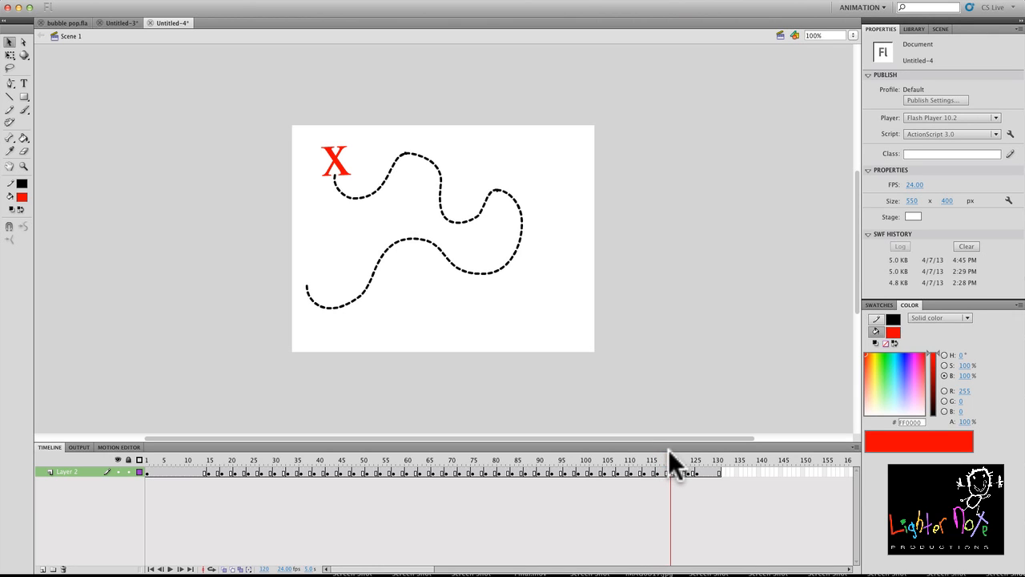
Add keyframes on later frames for the red X blink, then test the movie as SWF.
{"action": "left_click", "coordinate": [673, 458]}
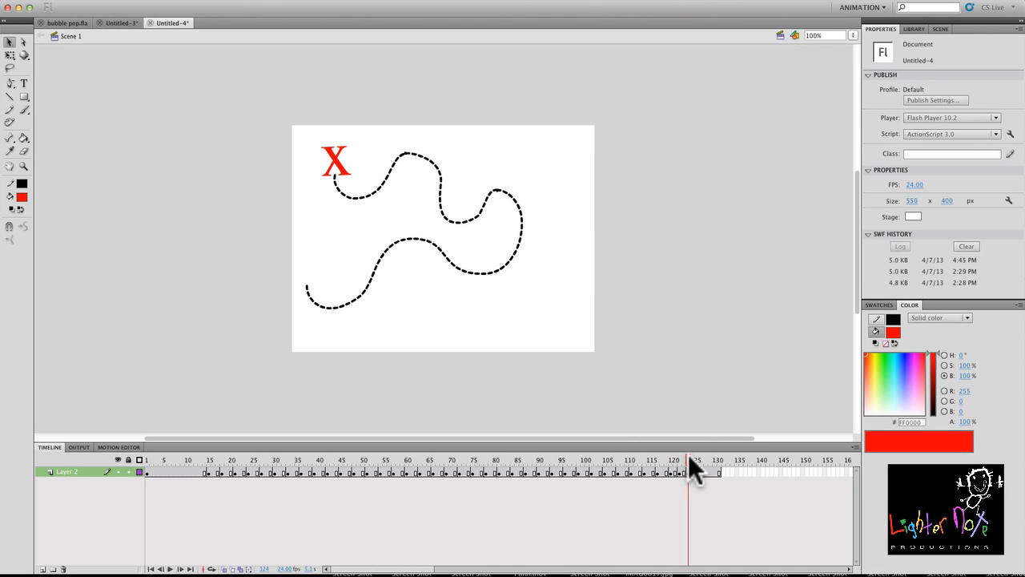
{"action": "left_click", "coordinate": [705, 458]}
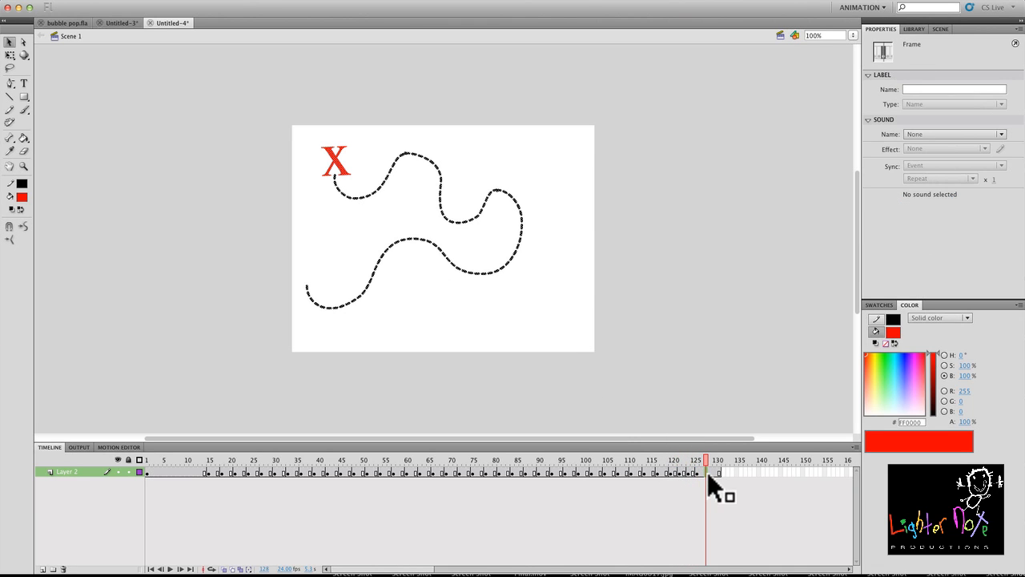
{"action": "key", "text": "F6"}
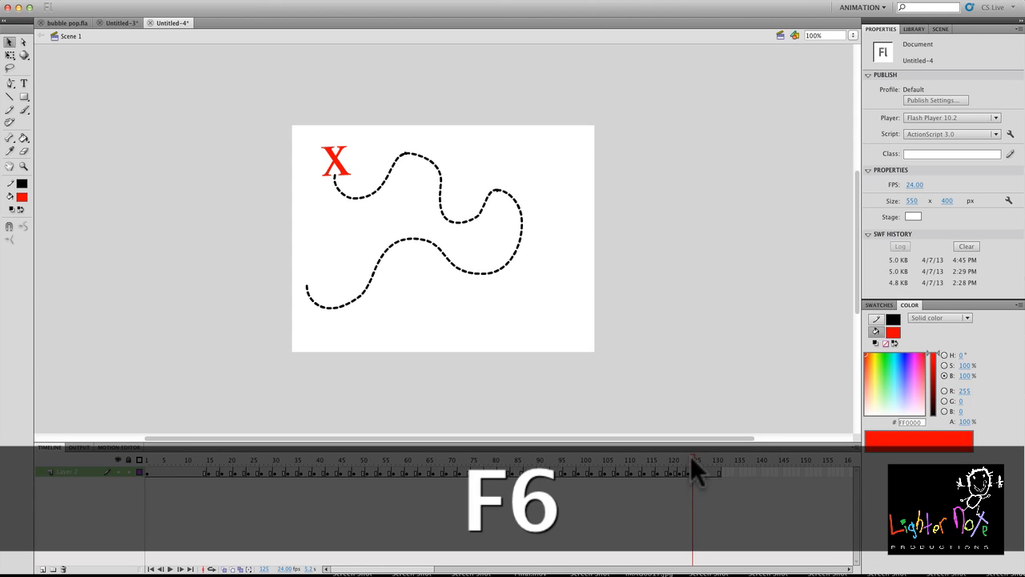
{"action": "key", "text": "F6"}
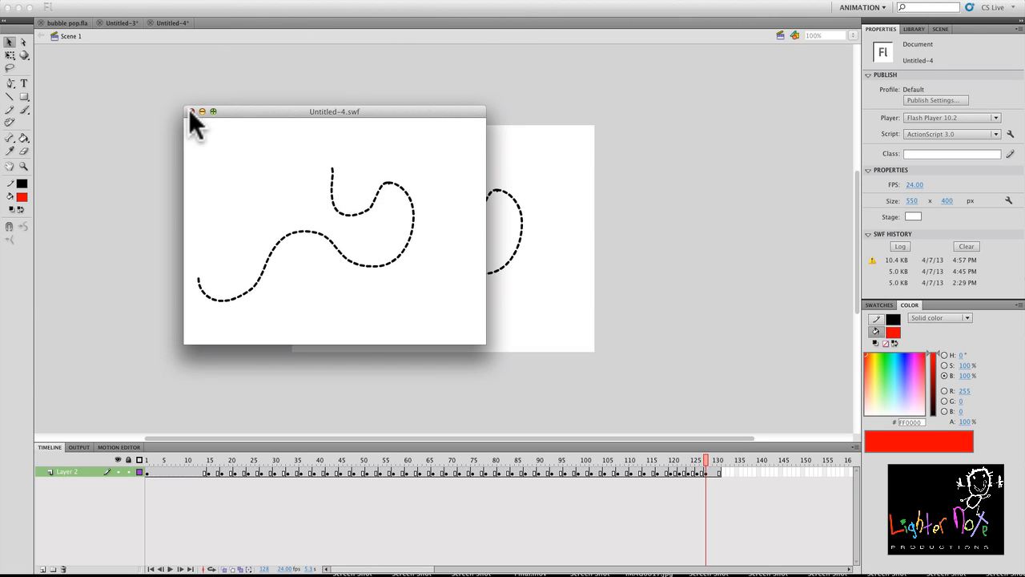
Close the SWF preview and scrub through the trail animation frames.
{"action": "left_click", "coordinate": [192, 112]}
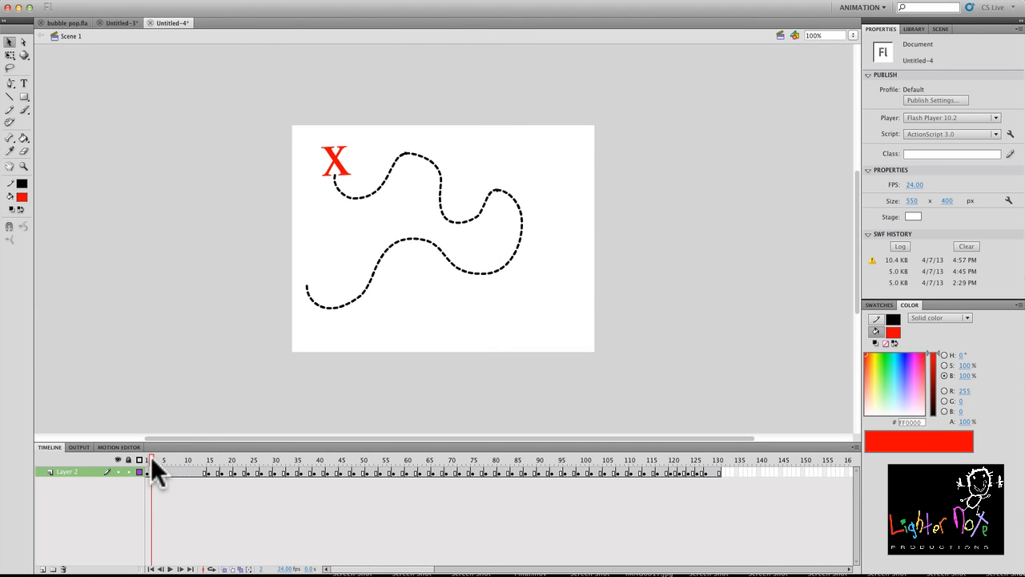
{"action": "left_click_drag", "start_coordinate": [152, 458], "coordinate": [199, 458]}
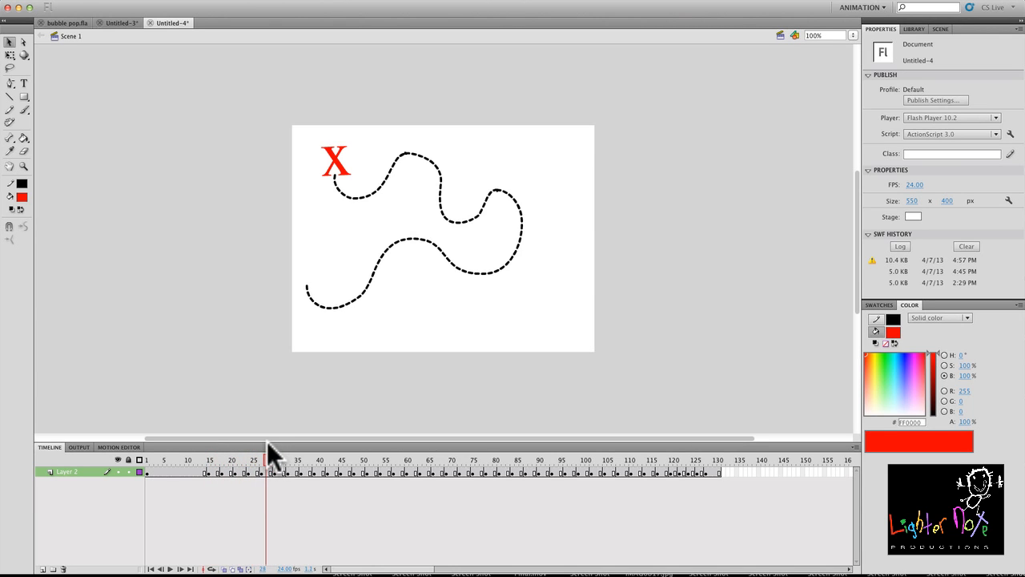
{"action": "left_click", "coordinate": [261, 471]}
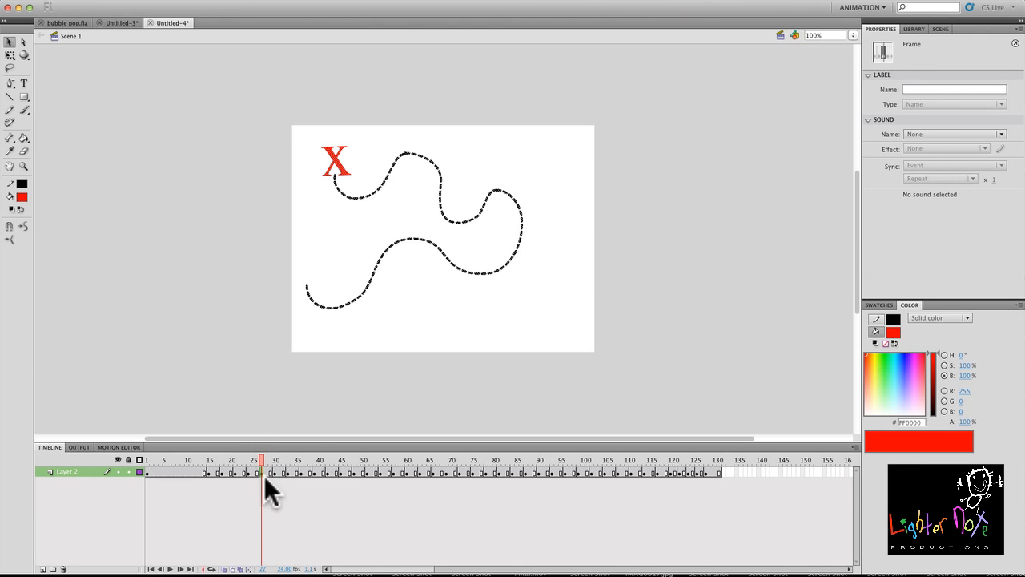
Try removing frames partway through the animation, then undo so the frames stay intact.
{"action": "key", "text": "shift+F6"}
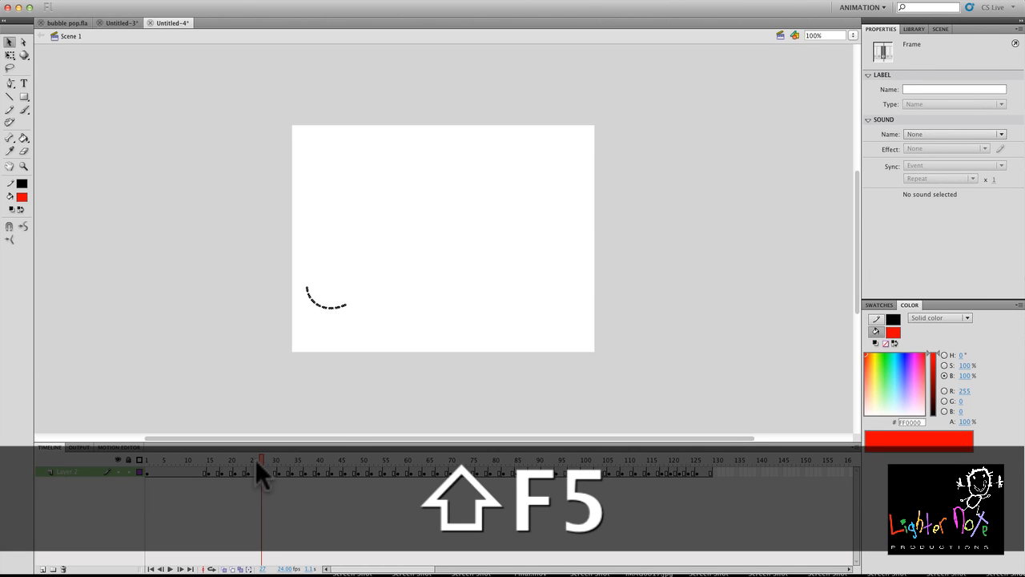
{"action": "key", "text": "F5"}
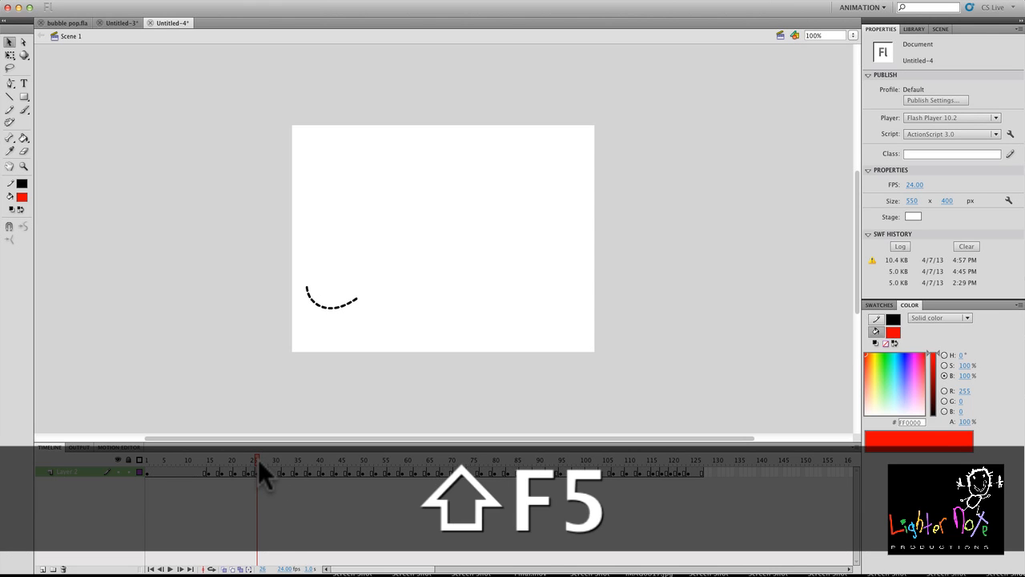
{"action": "key", "text": "cmd+z"}
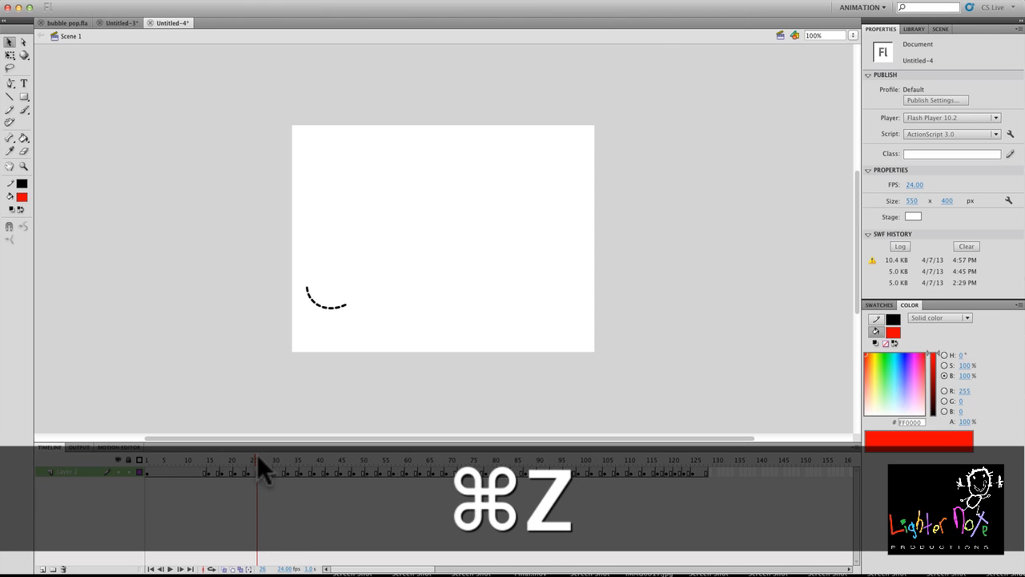
{"action": "key", "text": "cmd+z"}
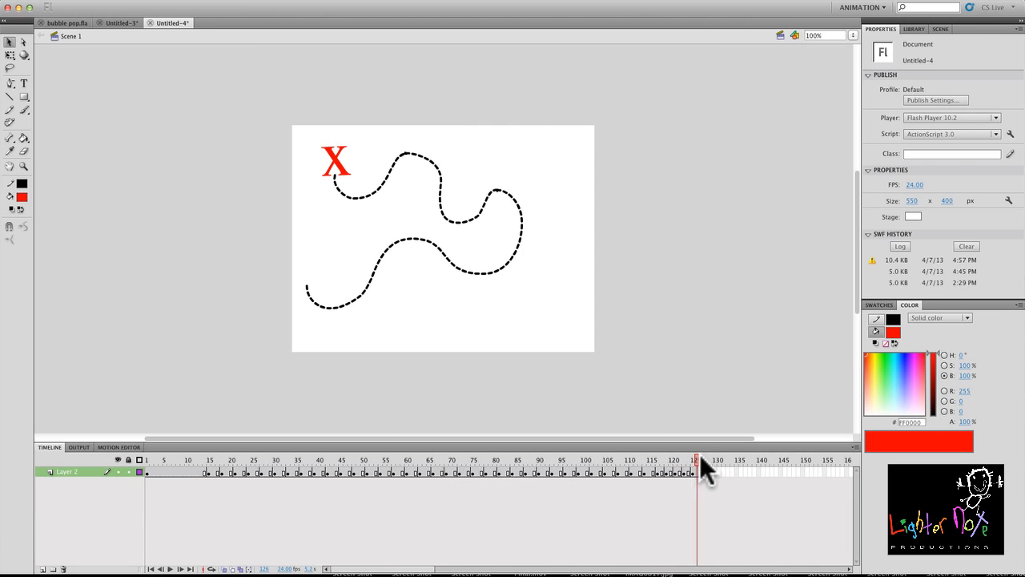
Set the Stage colour swatch to green, then scrub early frames to check the trail.
{"action": "left_click", "coordinate": [692, 460]}
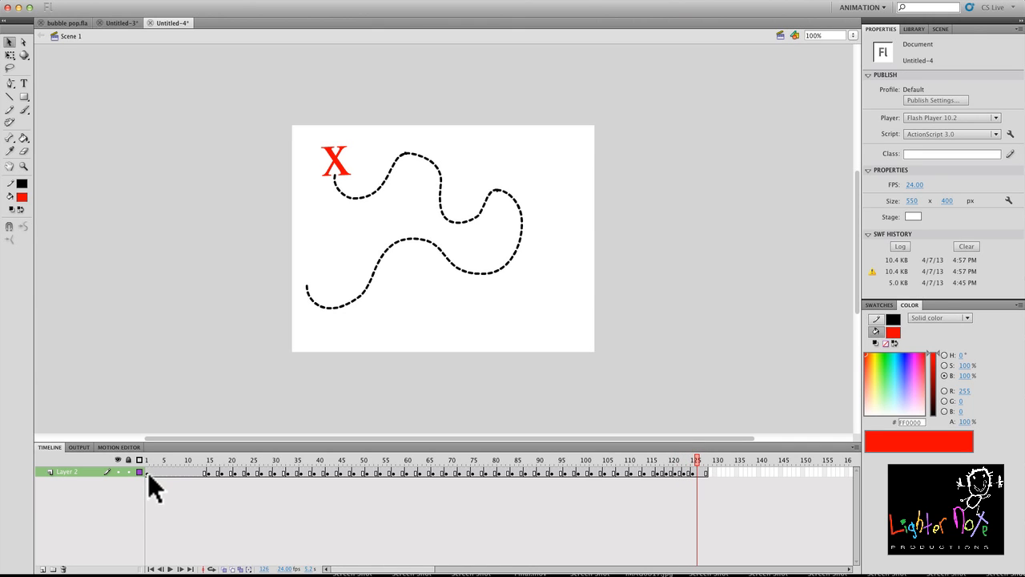
{"action": "left_click", "coordinate": [148, 460]}
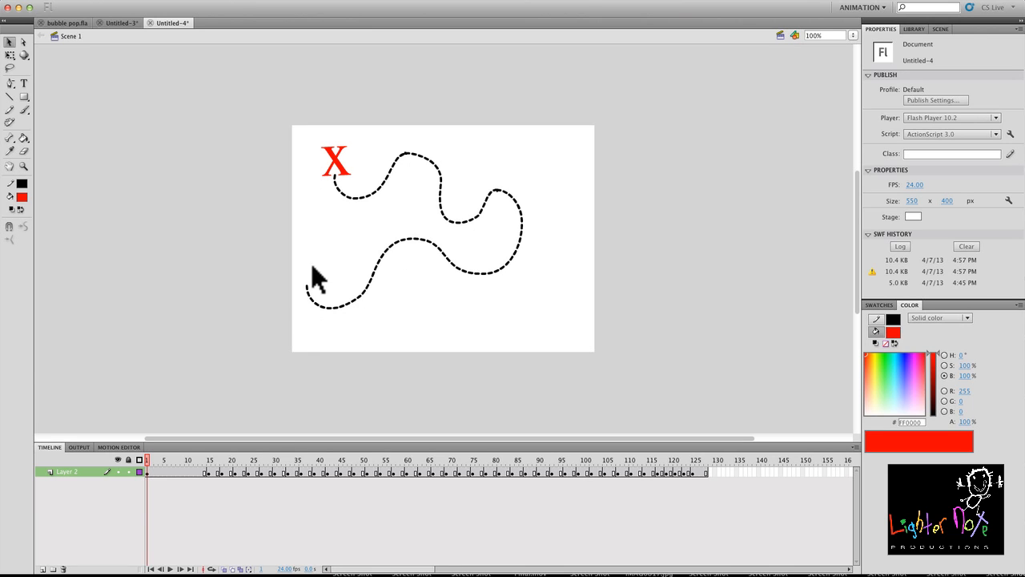
{"action": "mouse_move", "coordinate": [548, 323]}
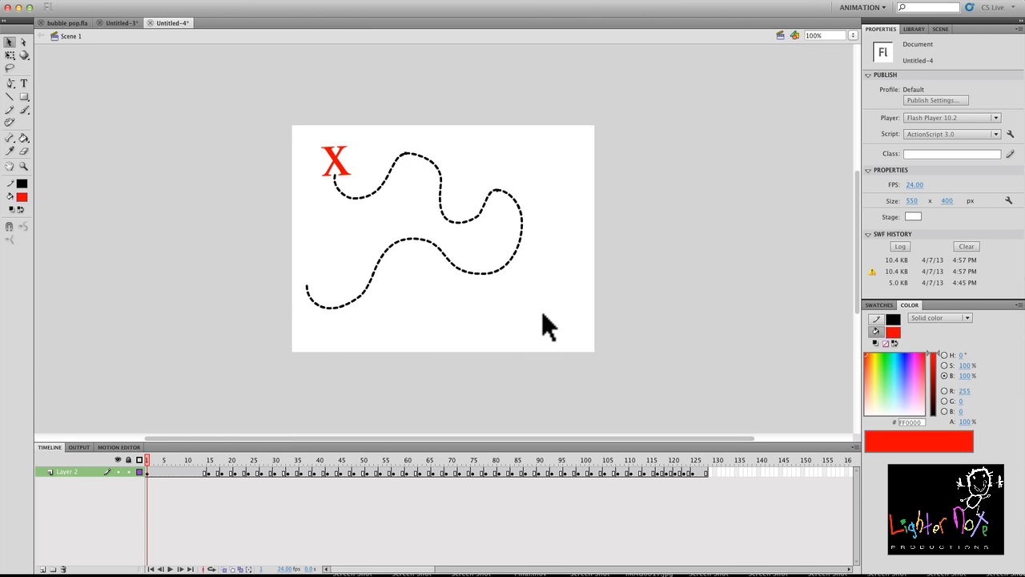
{"action": "left_click", "coordinate": [912, 218]}
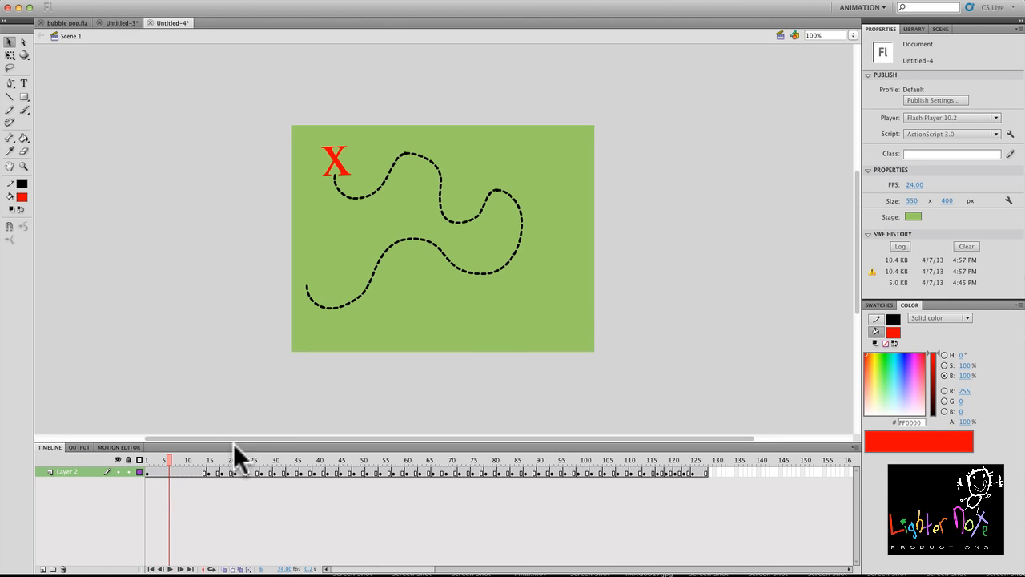
{"action": "mouse_move", "coordinate": [215, 481]}
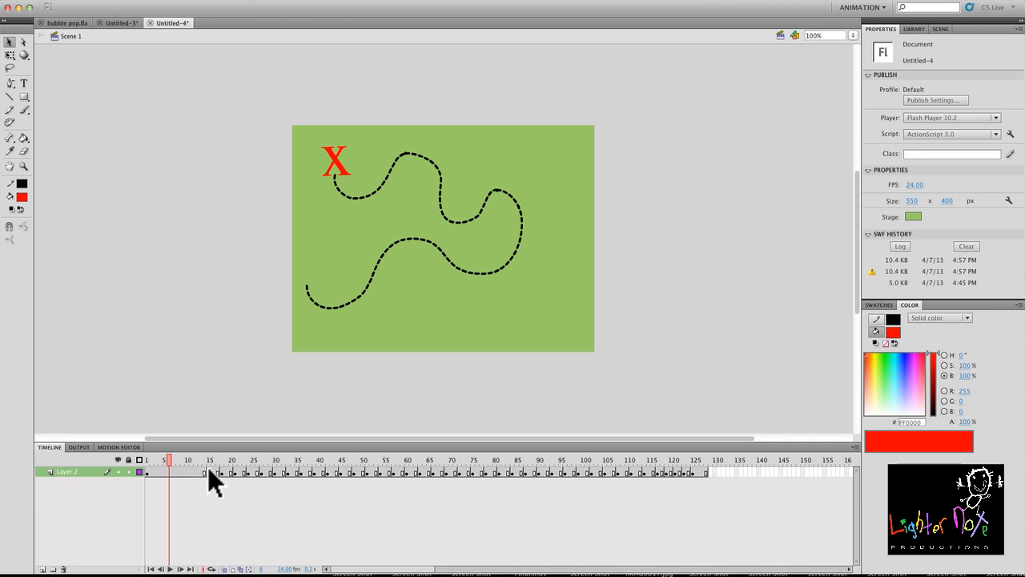
{"action": "mouse_move", "coordinate": [264, 477]}
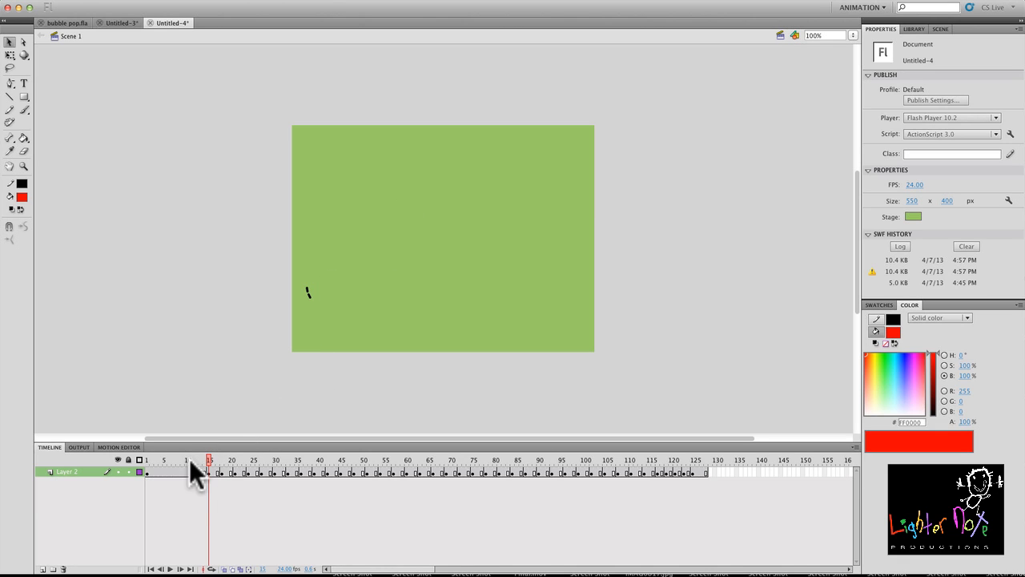
{"action": "mouse_move", "coordinate": [500, 291]}
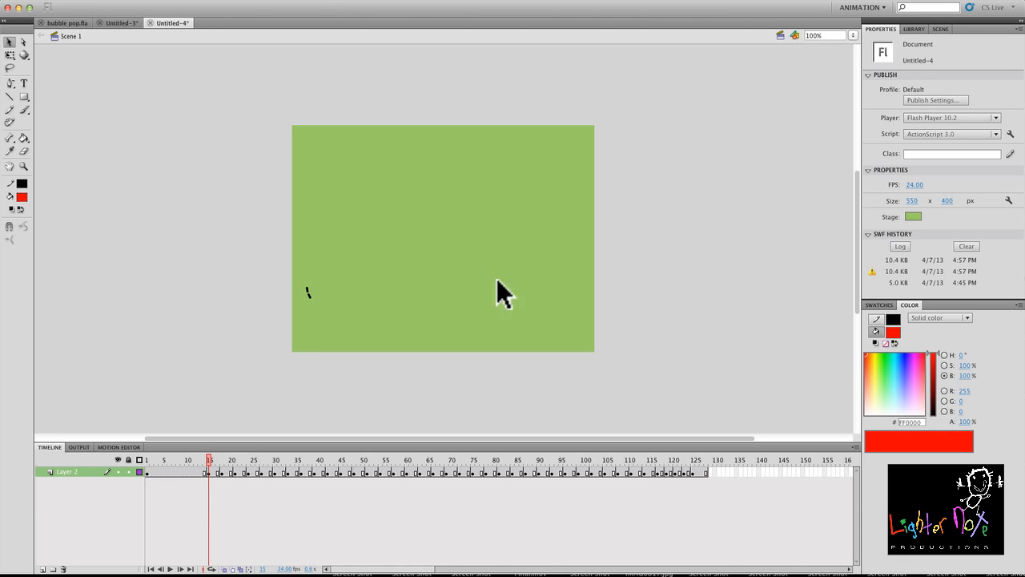
{"action": "left_click", "coordinate": [221, 460]}
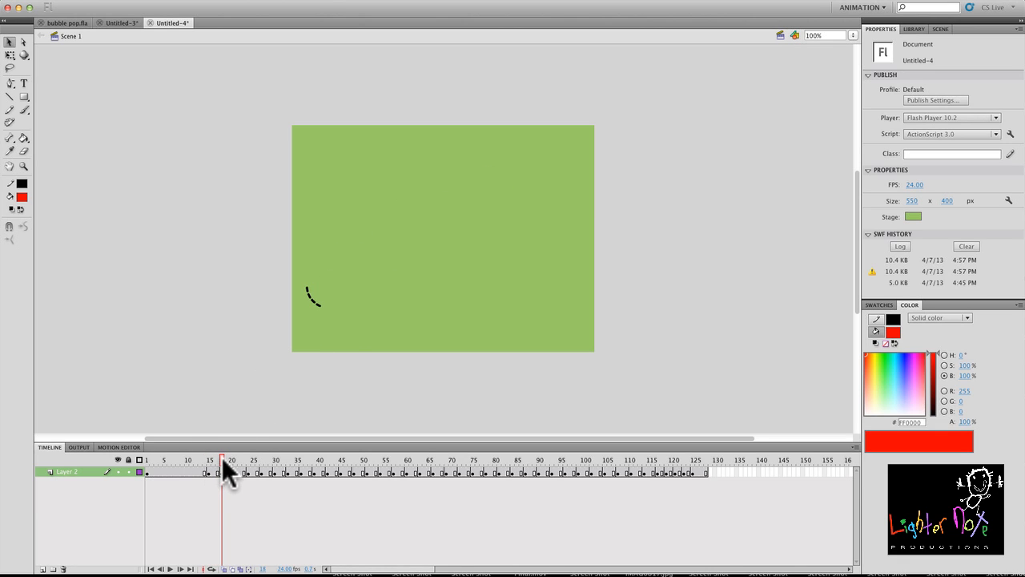
{"action": "left_click", "coordinate": [148, 460]}
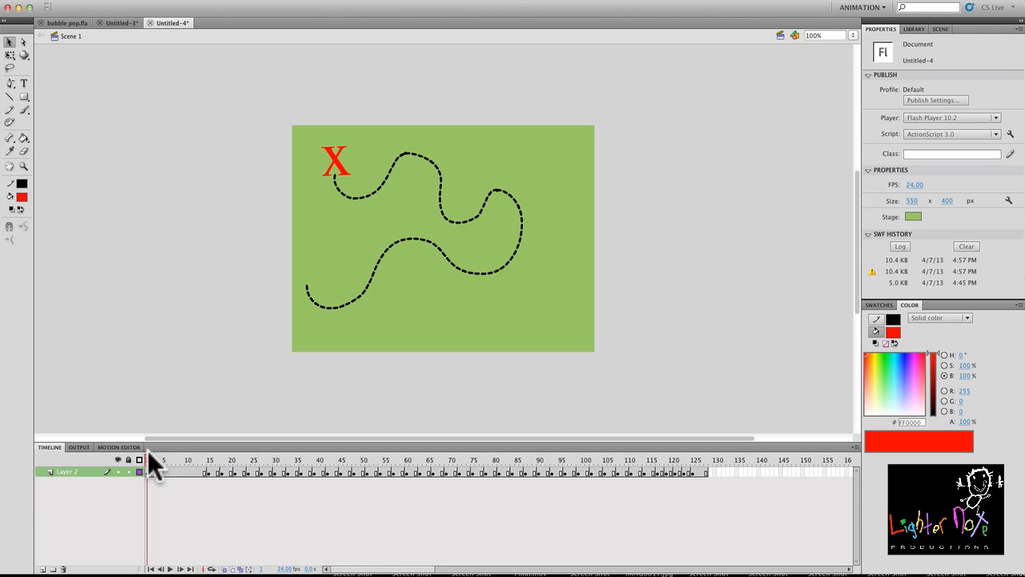
Turn frame 1 into a blank keyframe (F7) so the animation starts empty.
{"action": "left_click", "coordinate": [148, 471]}
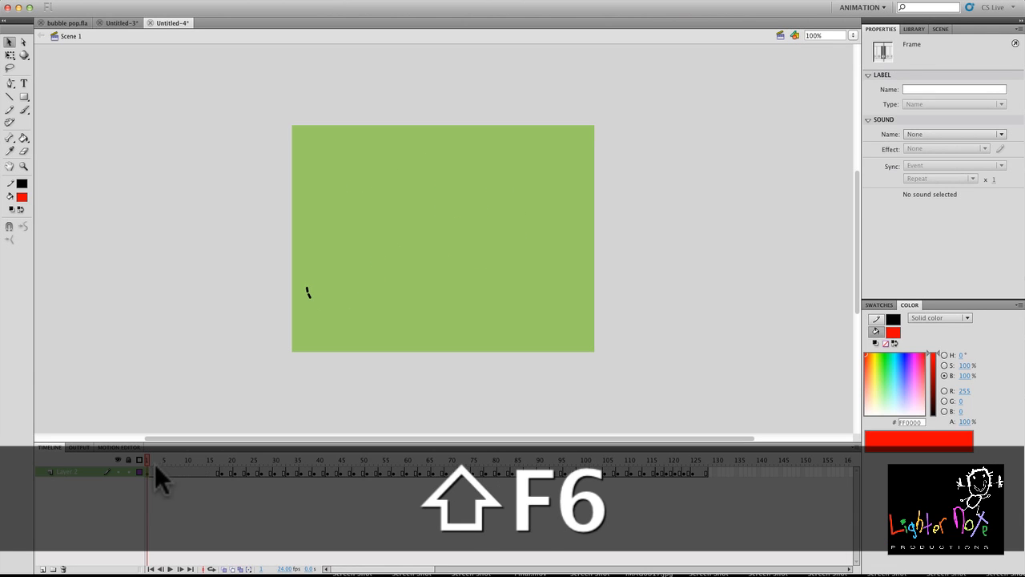
{"action": "key", "text": "cmd+z"}
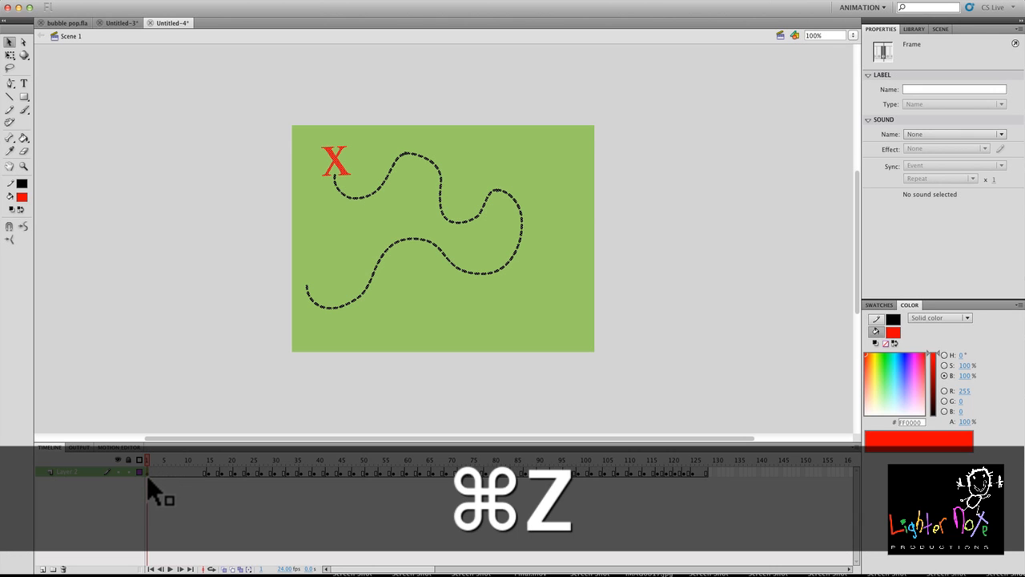
{"action": "key", "text": "cmd+z"}
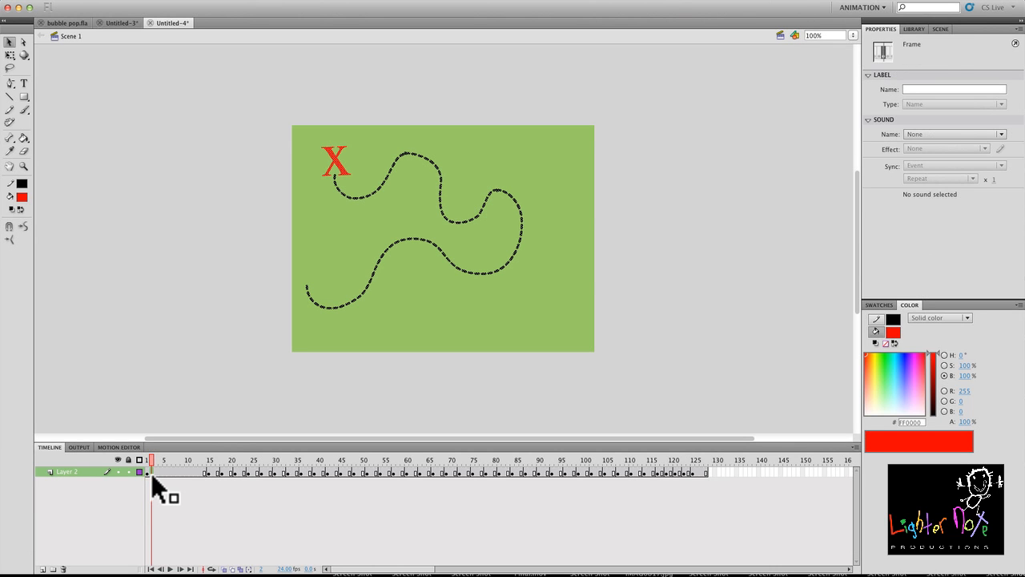
{"action": "key", "text": "F7"}
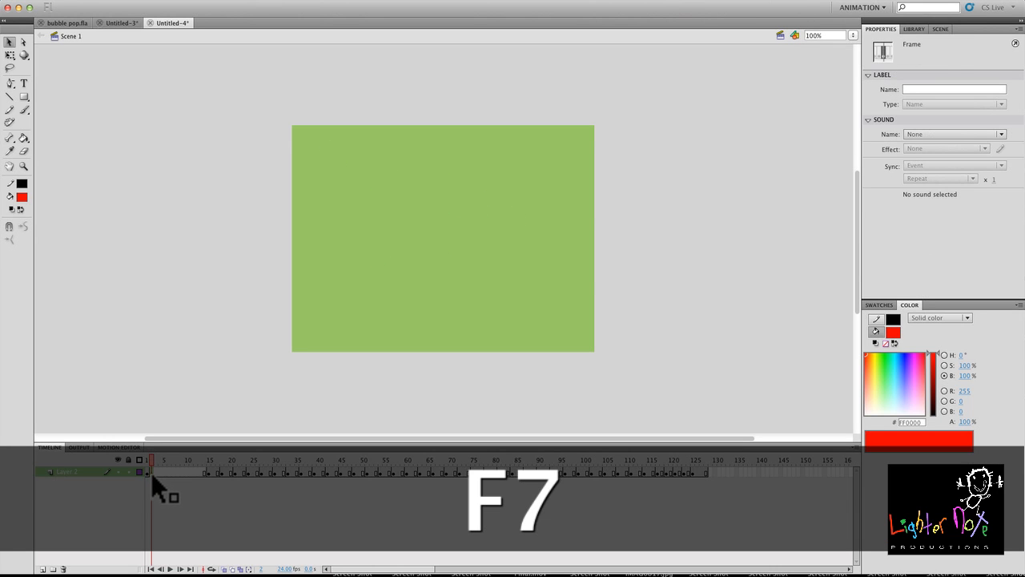
{"action": "key", "text": "F7"}
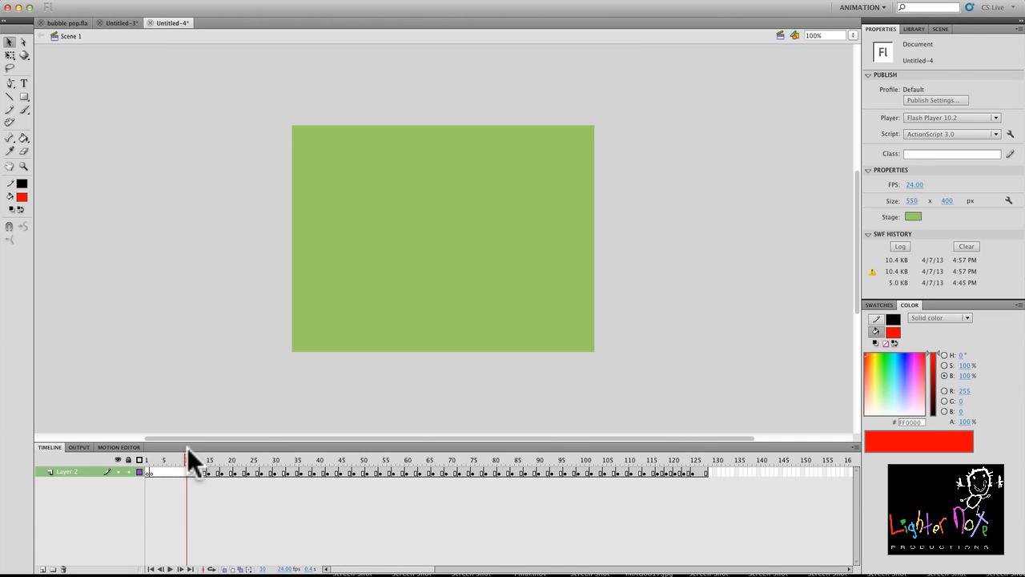
Scrub through to the red X and insert extra frames (F5) to lengthen the ending.
{"action": "left_click_drag", "start_coordinate": [188, 458], "coordinate": [654, 458]}
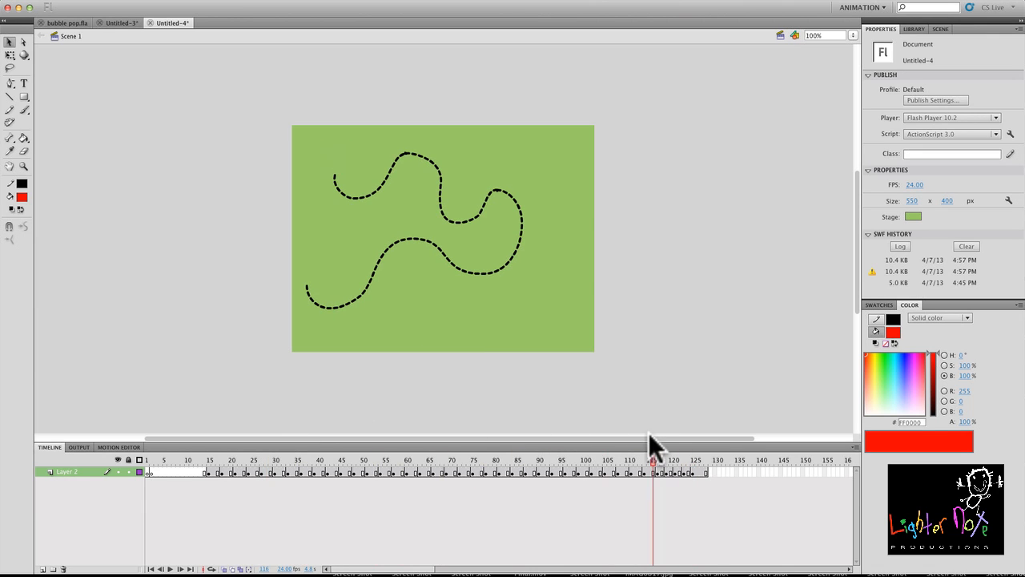
{"action": "left_click_drag", "start_coordinate": [653, 458], "coordinate": [705, 458]}
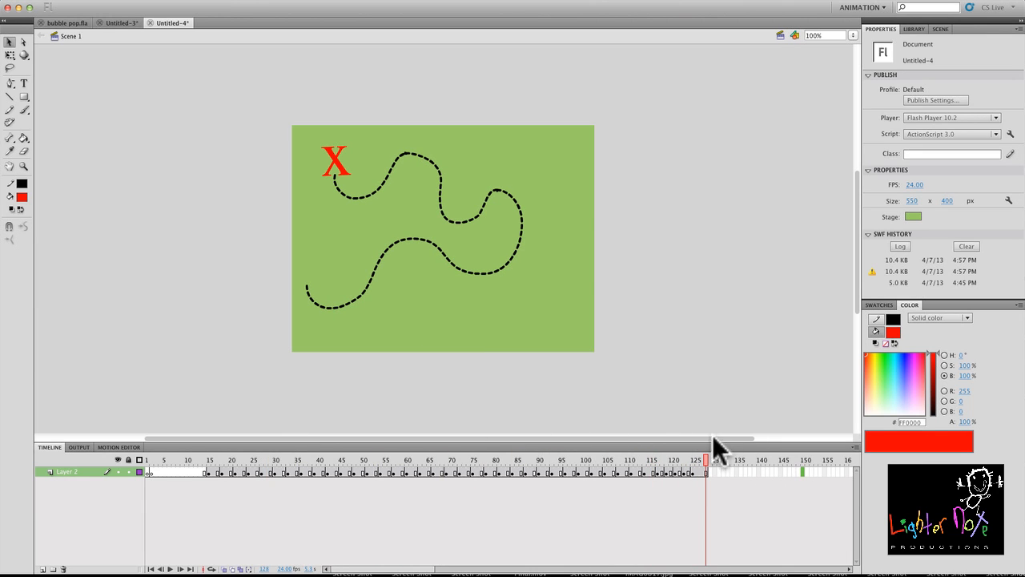
{"action": "key", "text": "F5"}
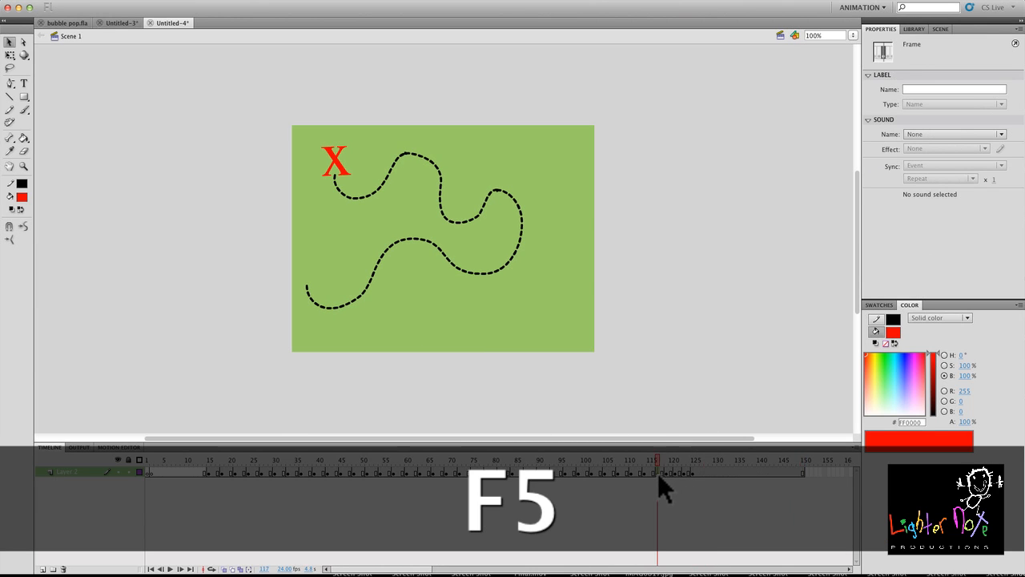
{"action": "key", "text": "F5"}
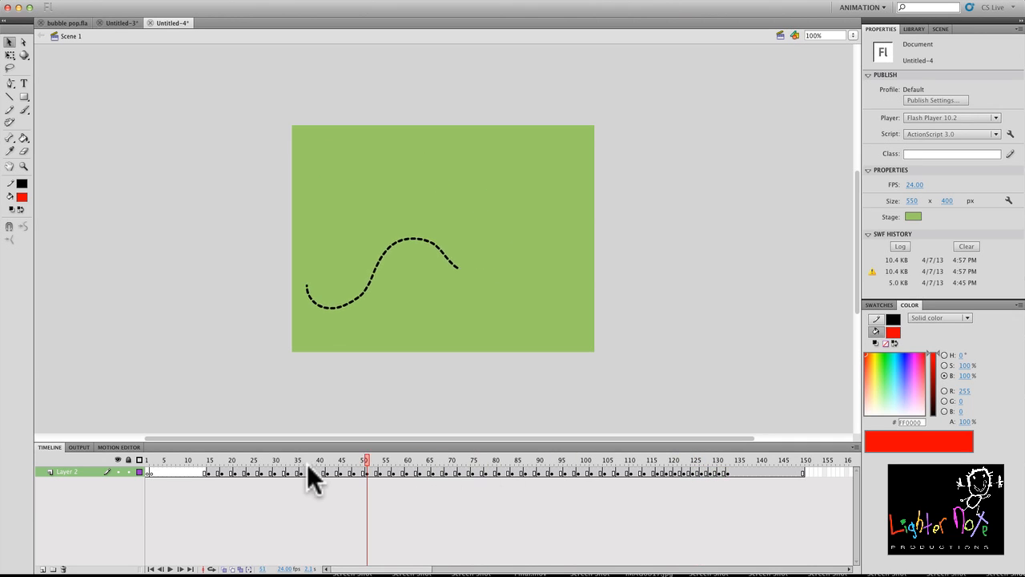
Test the movie as a playing SWF showing the trail growing on the green stage.
{"action": "key", "text": "cmd+Return"}
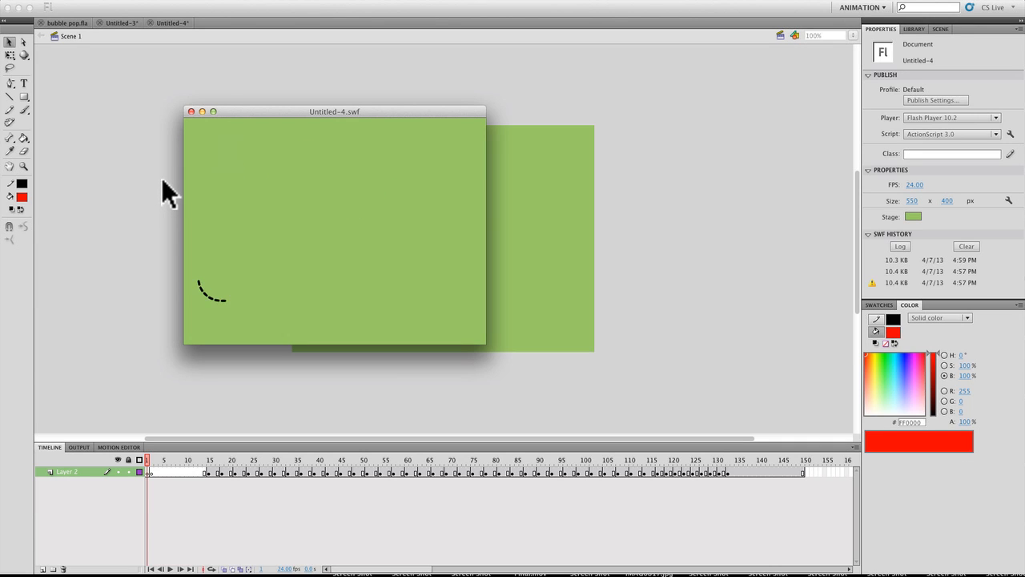
{"action": "left_click_drag", "start_coordinate": [200, 296], "coordinate": [400, 185]}
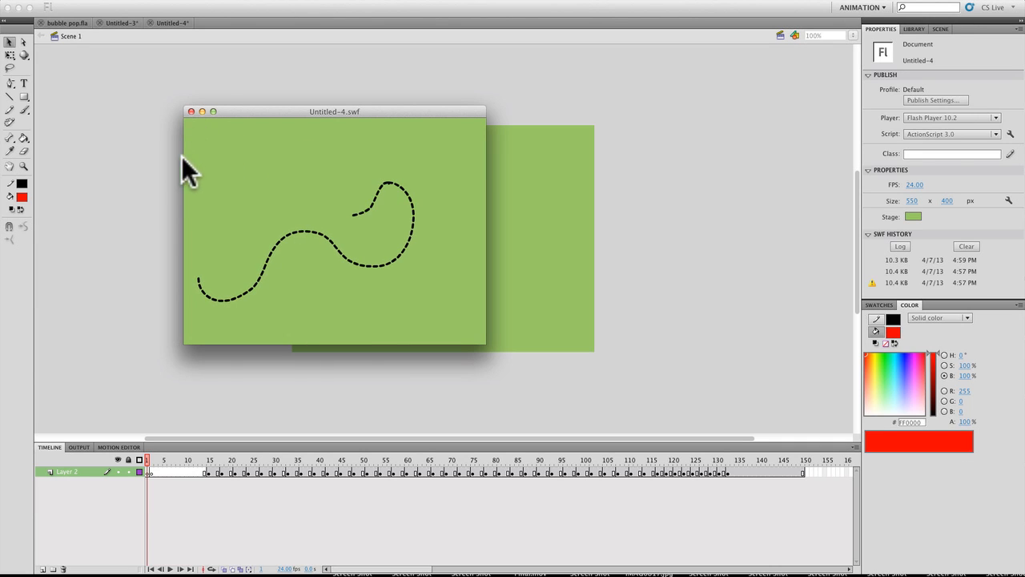